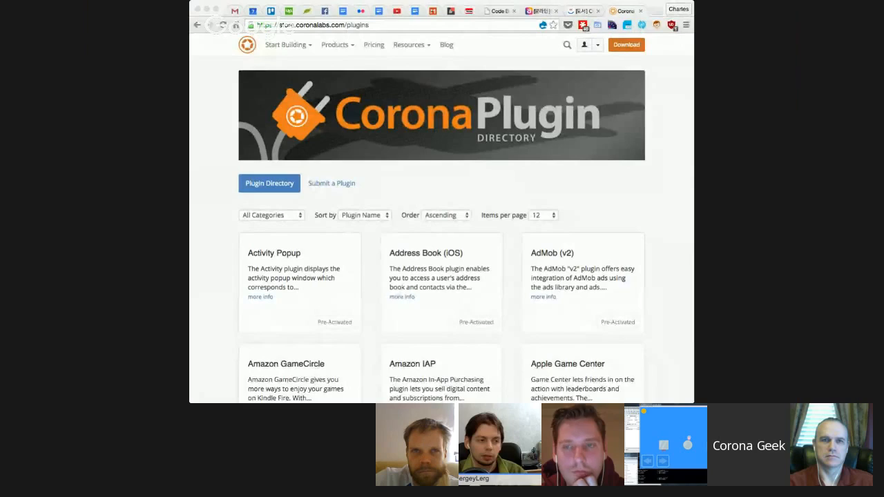
- Advance the plugin directory to its last page and scroll through the plugin cards
{"action": "scroll", "scroll_direction": "down", "scroll_amount": 3}
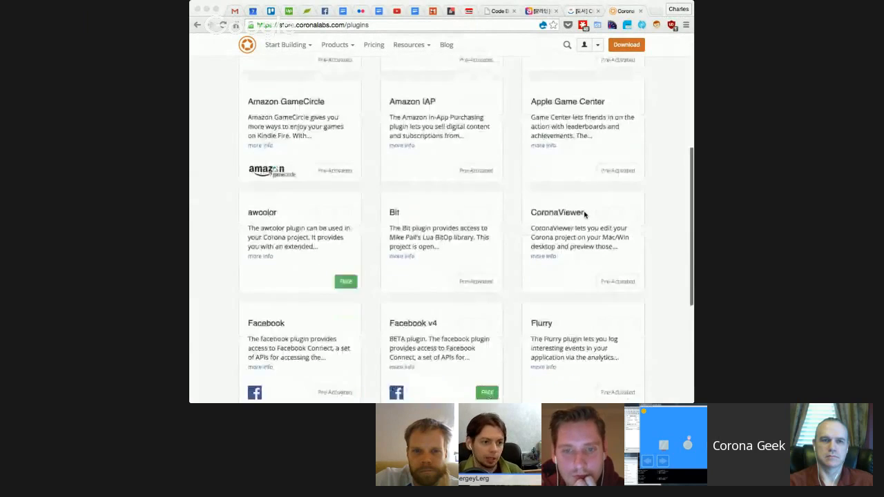
{"action": "scroll", "scroll_direction": "down", "scroll_amount": 3}
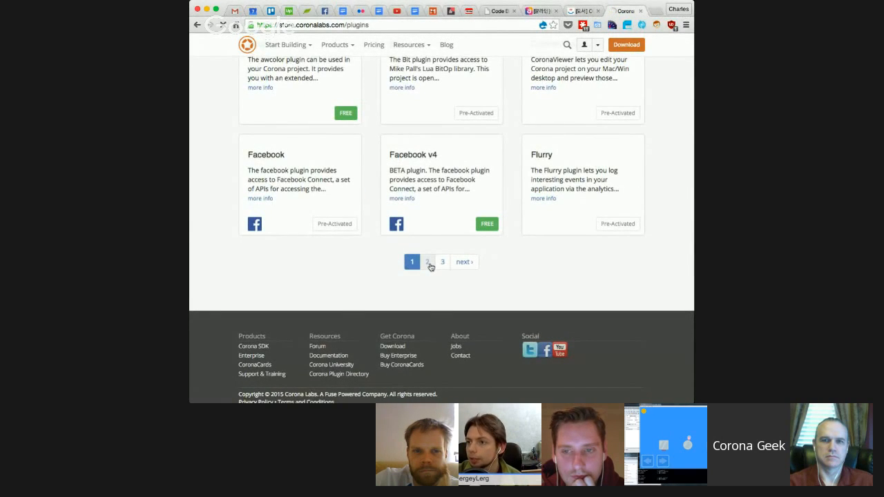
{"action": "left_click", "coordinate": [427, 261]}
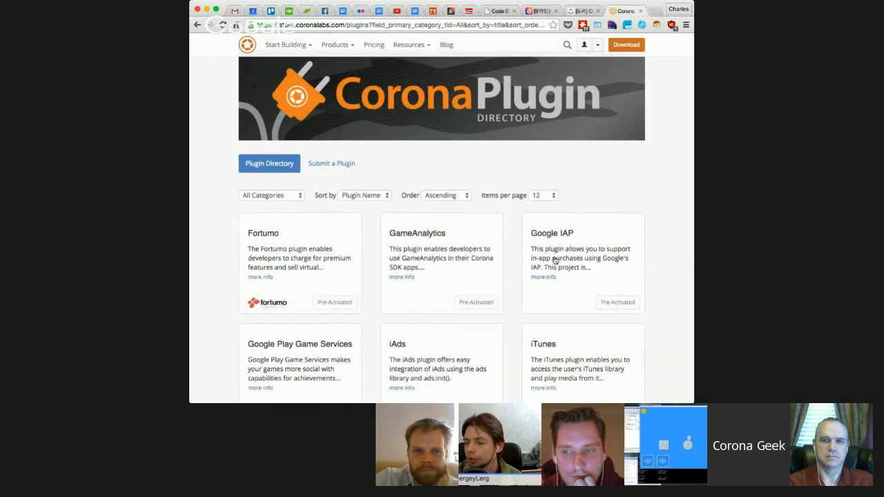
{"action": "scroll", "scroll_direction": "down", "scroll_amount": 3}
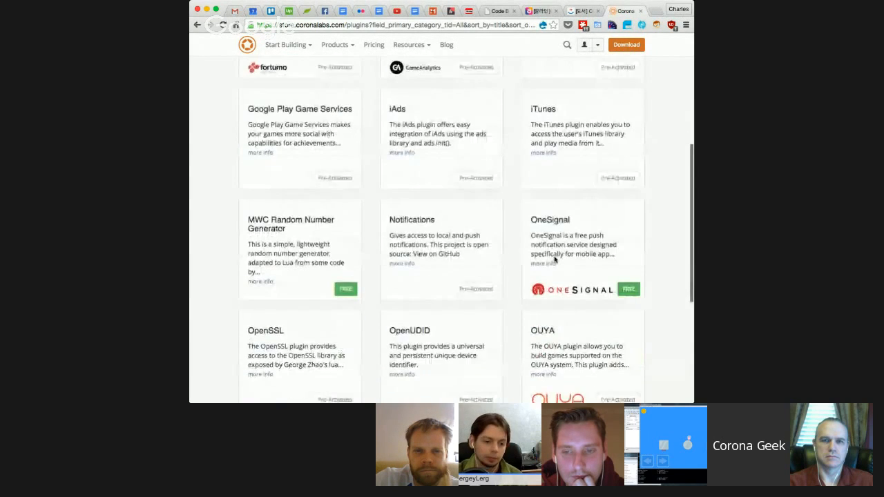
{"action": "scroll", "scroll_direction": "down", "scroll_amount": 3}
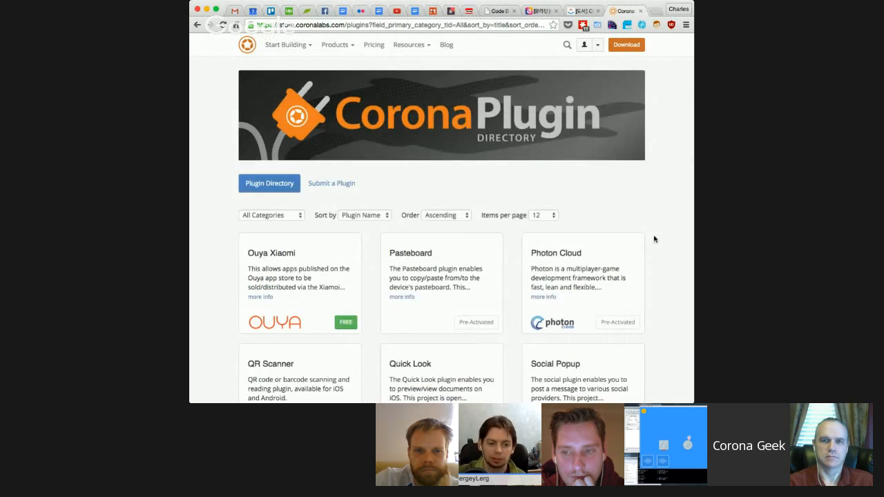
{"action": "scroll", "scroll_direction": "down", "scroll_amount": 3}
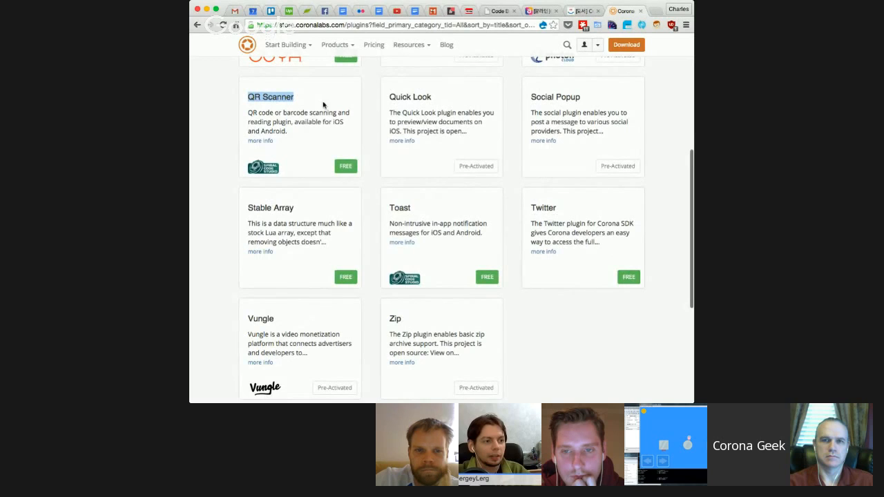
{"action": "mouse_move", "coordinate": [589, 318]}
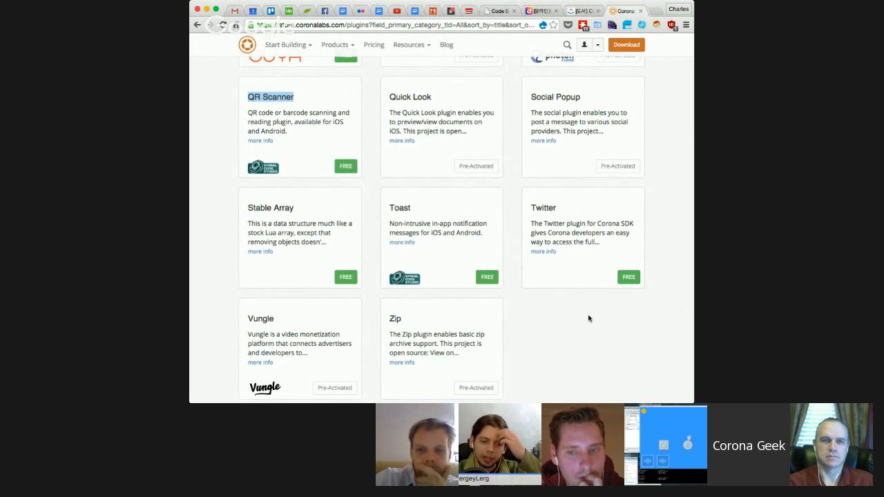
- Review the final plugins listed, including QR Scanner, Toast, Twitter, Vungle and Zip
{"action": "scroll", "scroll_direction": "down", "scroll_amount": 3}
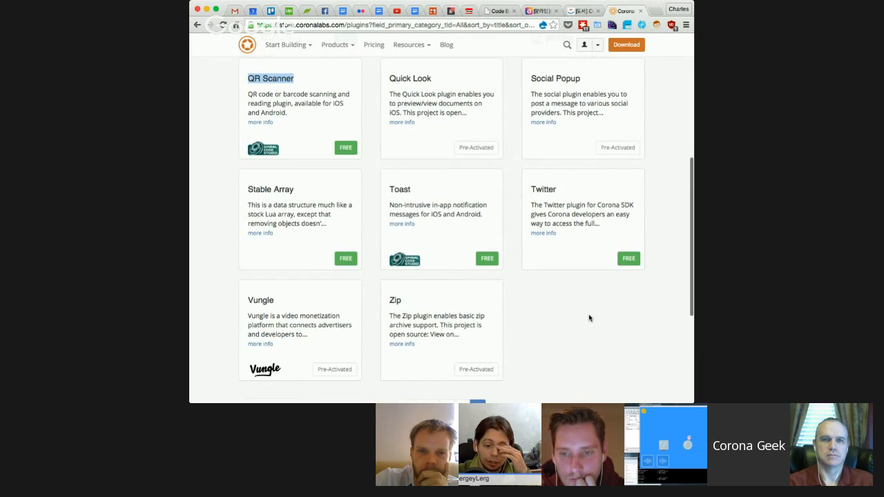
{"action": "scroll", "scroll_direction": "down", "scroll_amount": 3}
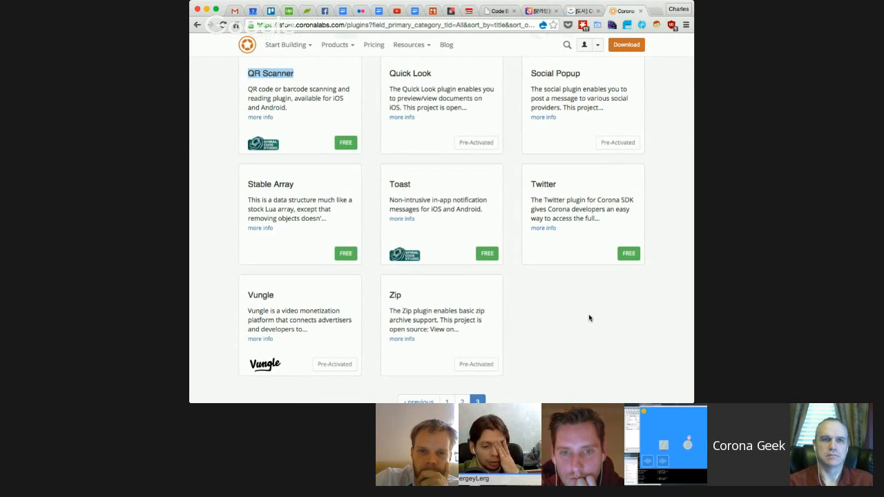
{"action": "scroll", "scroll_direction": "up", "scroll_amount": 3}
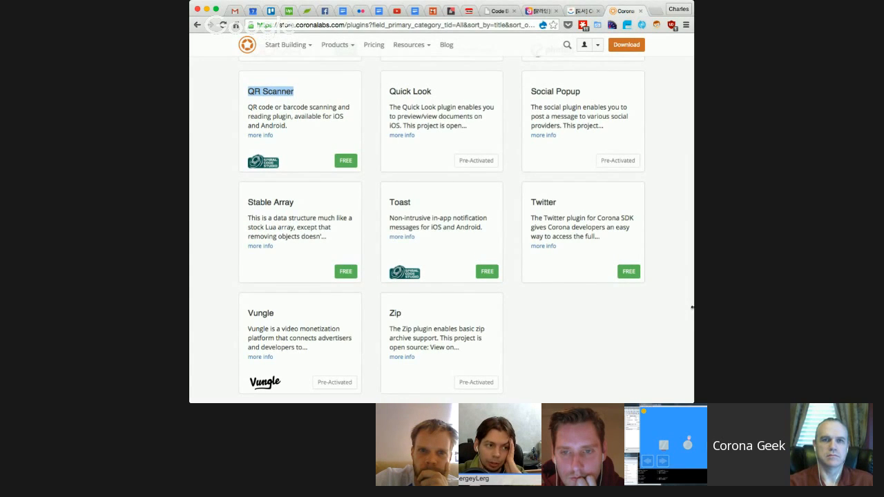
{"action": "scroll", "scroll_direction": "up", "scroll_amount": 3}
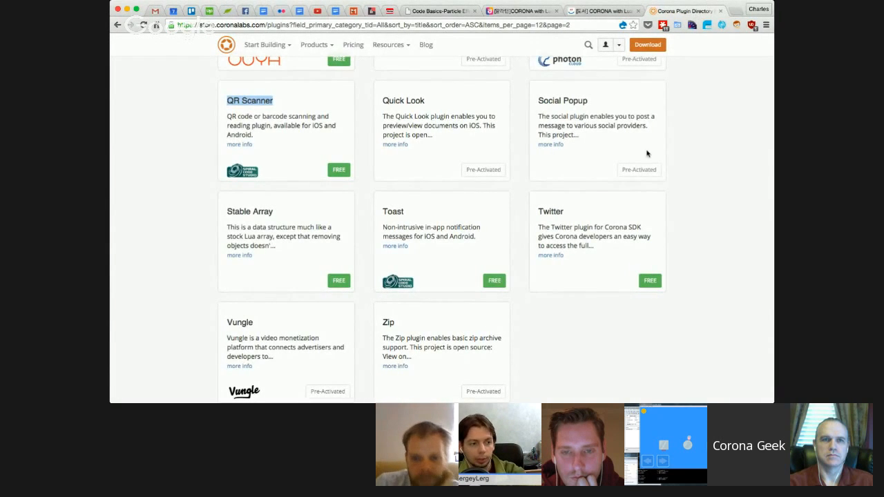
- Scroll back to the top of page 3 and peek at the Resources menu
{"action": "scroll", "scroll_direction": "down", "scroll_amount": 3}
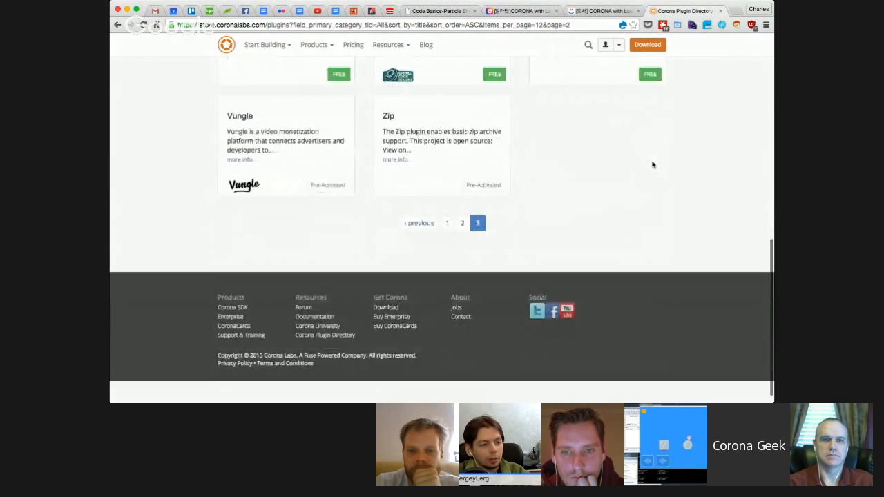
{"action": "scroll", "scroll_direction": "up", "scroll_amount": 3}
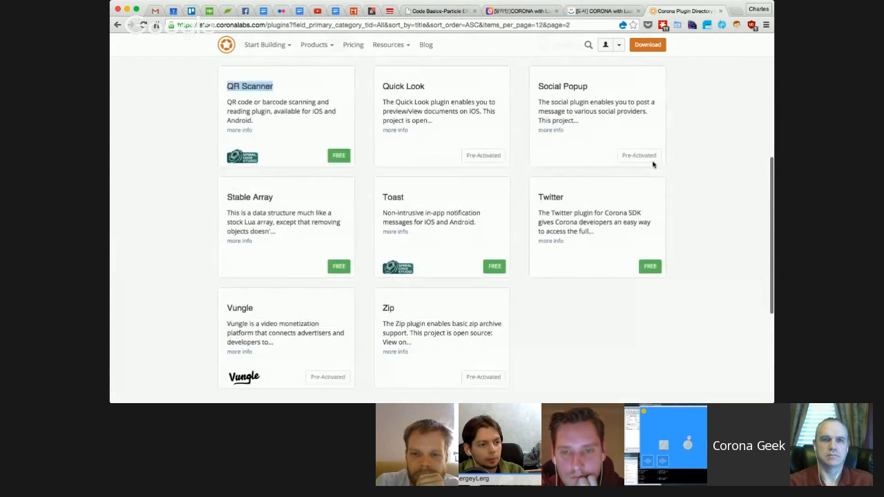
{"action": "scroll", "scroll_direction": "up", "scroll_amount": 3}
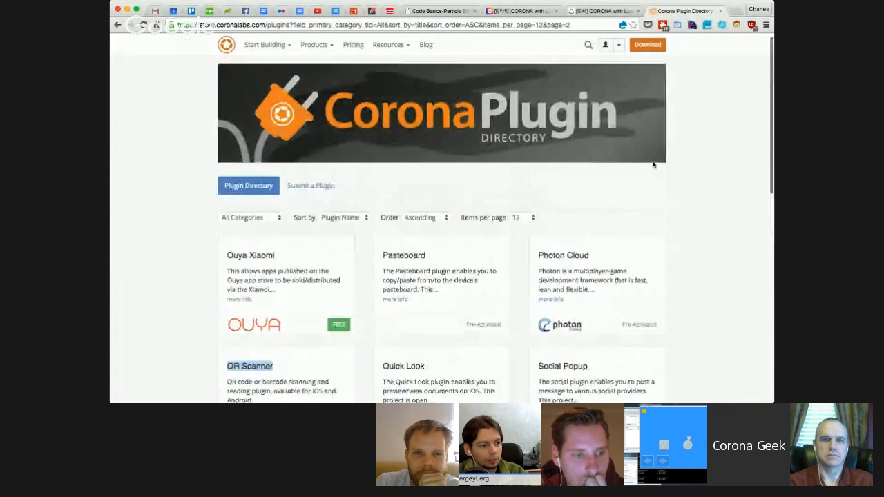
{"action": "scroll", "scroll_direction": "up", "scroll_amount": 3}
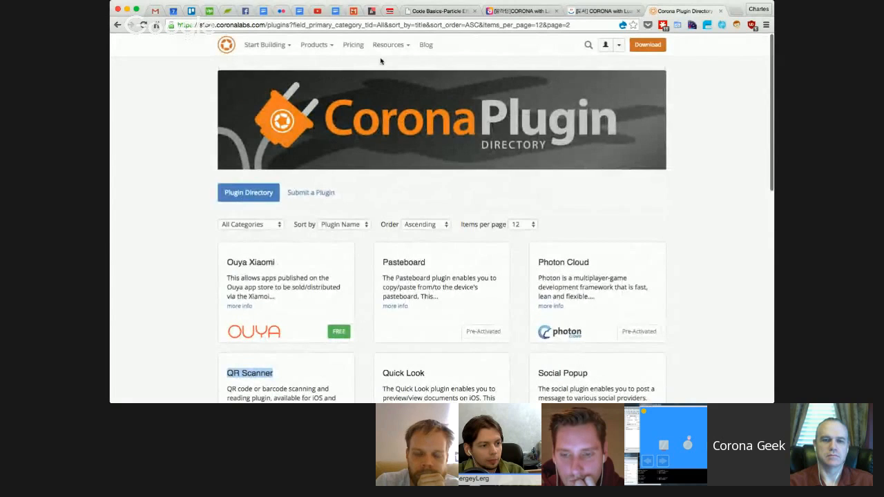
{"action": "left_click", "coordinate": [388, 44]}
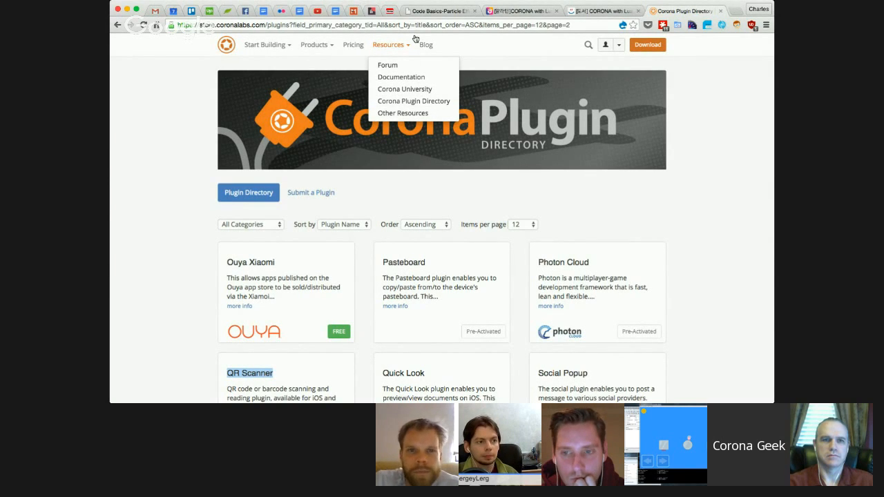
{"action": "mouse_move", "coordinate": [414, 101]}
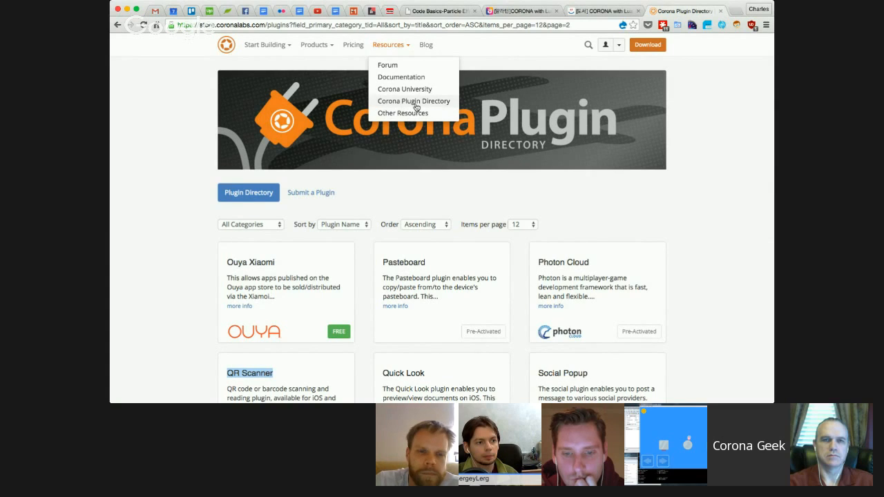
{"action": "mouse_move", "coordinate": [628, 247]}
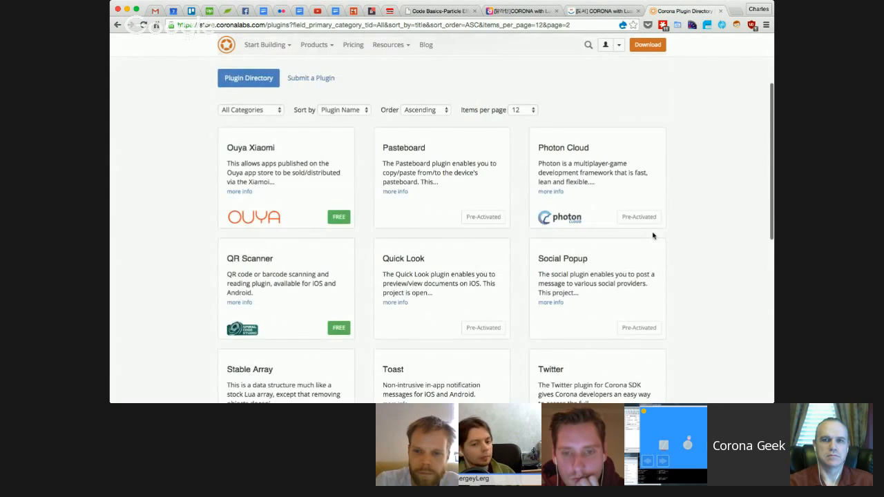
- Return to the second page of the plugin directory via the pagination links
{"action": "scroll", "scroll_direction": "down", "scroll_amount": 3}
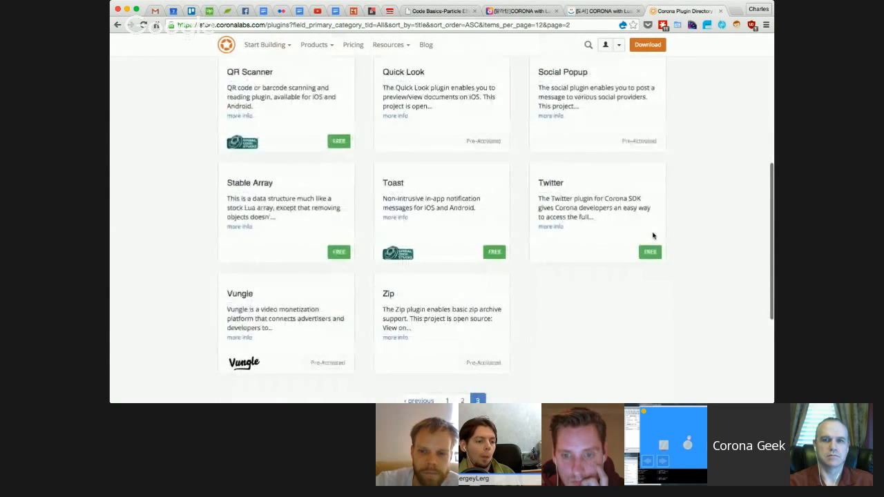
{"action": "scroll", "scroll_direction": "down", "scroll_amount": 3}
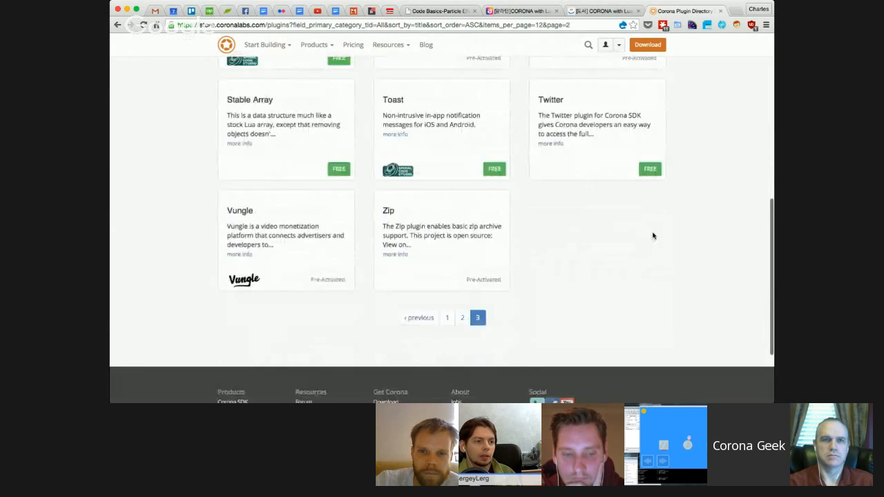
{"action": "scroll", "scroll_direction": "down", "scroll_amount": 3}
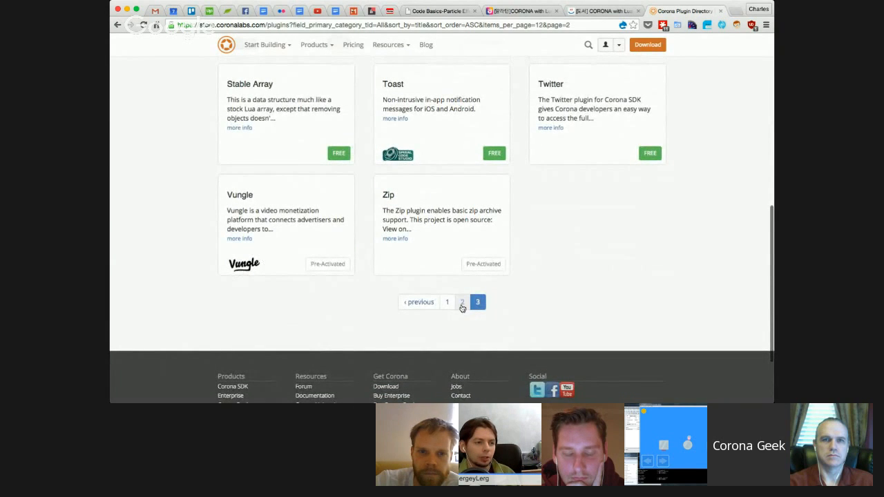
{"action": "left_click", "coordinate": [461, 301]}
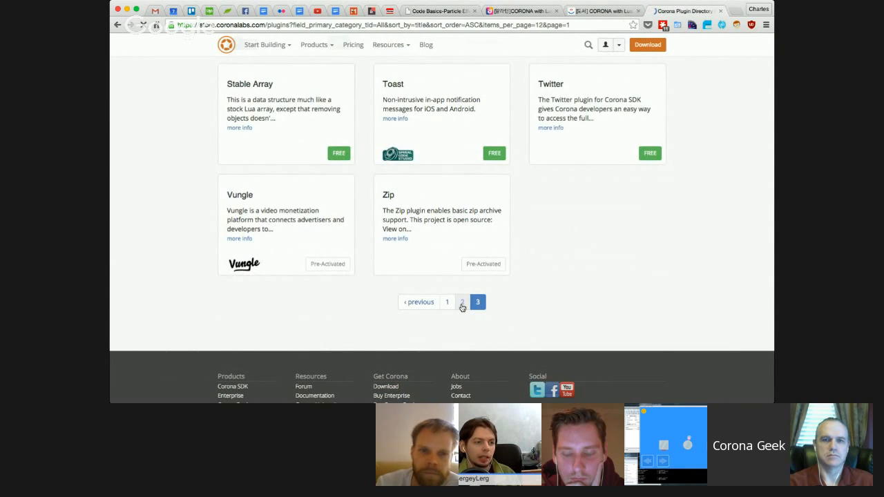
{"action": "left_click", "coordinate": [447, 301]}
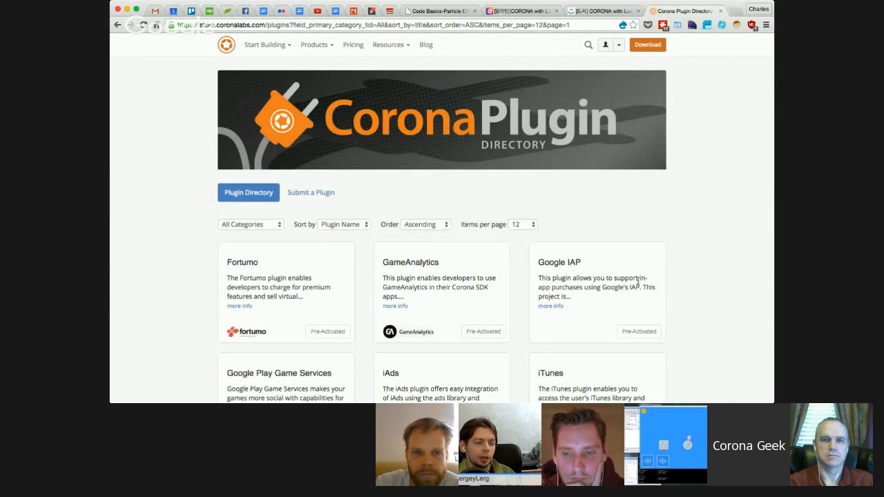
{"action": "scroll", "scroll_direction": "up", "scroll_amount": 3}
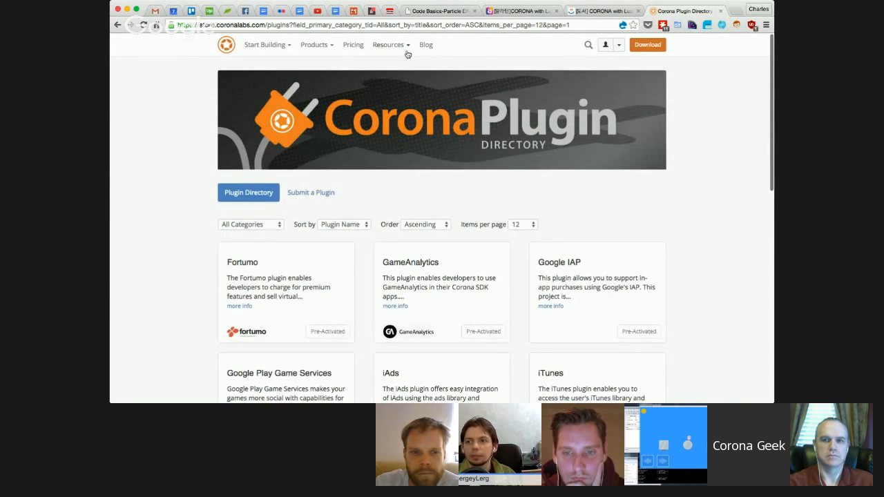
- Navigate to the Corona Labs Resources overview page from the site menu
{"action": "left_click", "coordinate": [388, 44]}
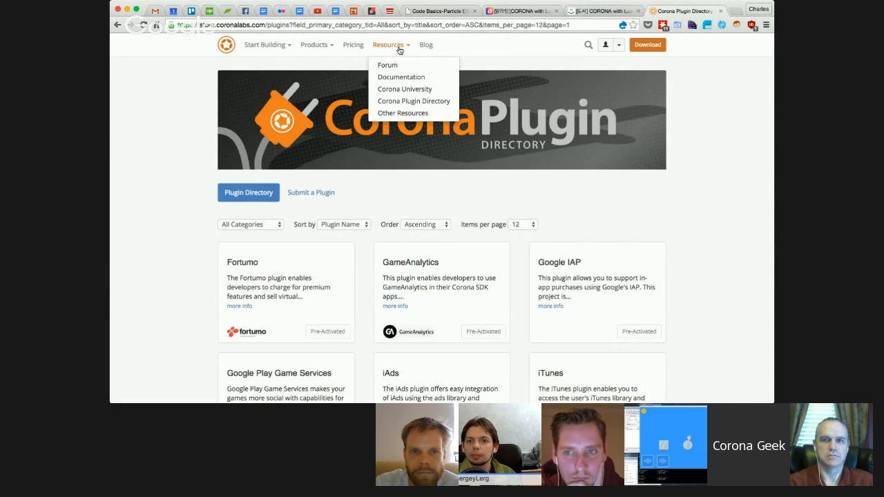
{"action": "left_click", "coordinate": [415, 101]}
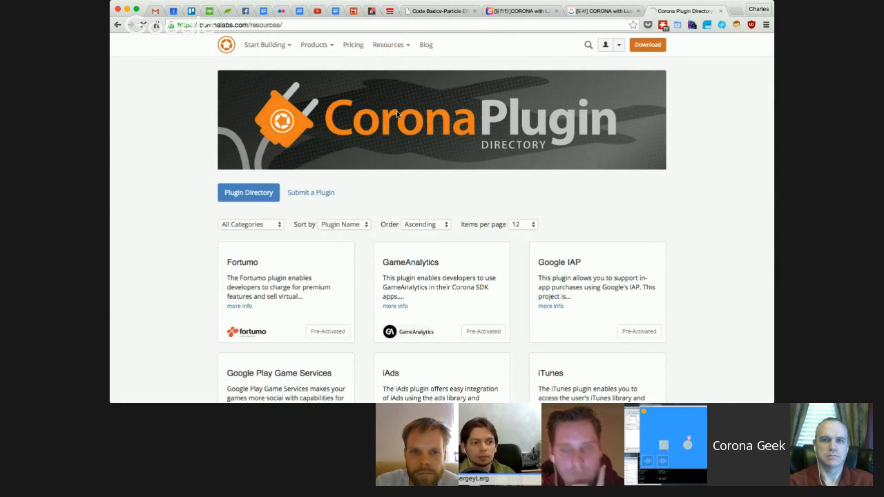
- Go to the Corona IRC Channel page and scan its instructions for joining #corona
{"action": "left_click", "coordinate": [389, 44]}
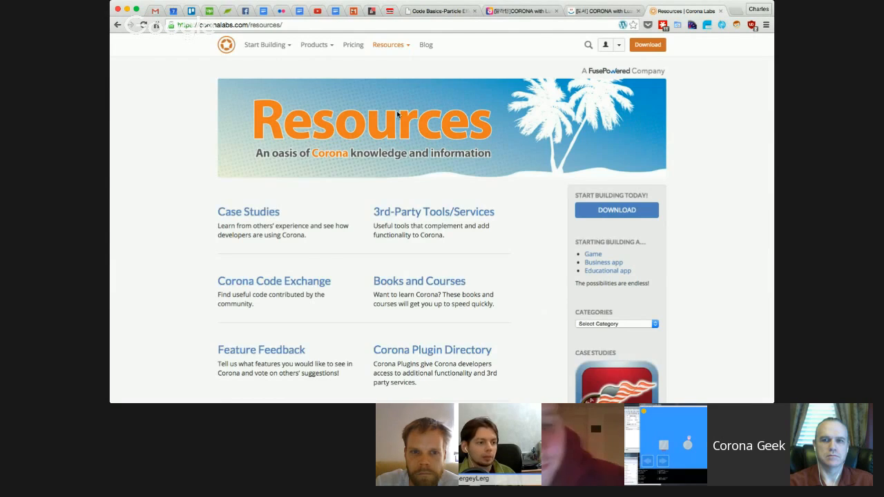
{"action": "scroll", "scroll_direction": "down", "scroll_amount": 3}
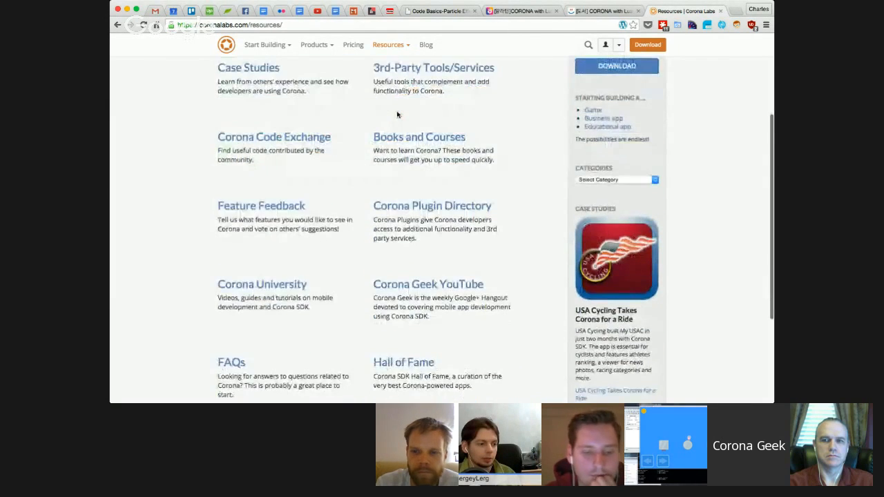
{"action": "scroll", "scroll_direction": "down", "scroll_amount": 3}
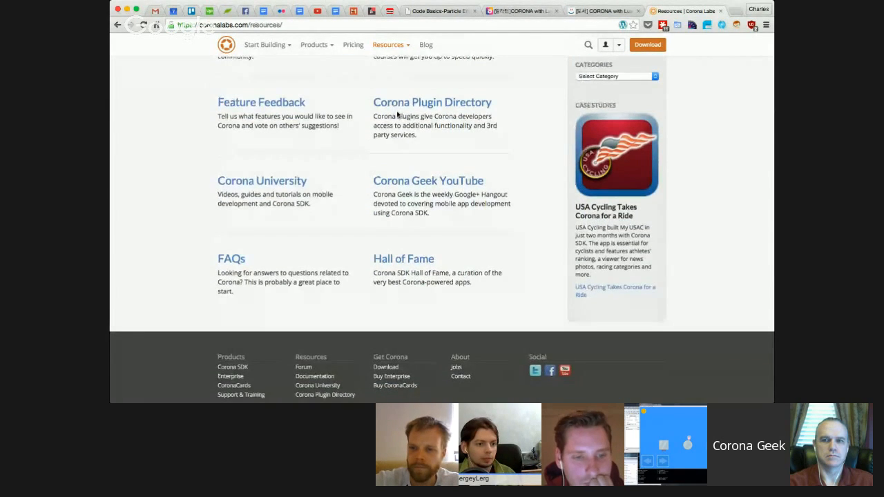
{"action": "scroll", "scroll_direction": "up", "scroll_amount": 3}
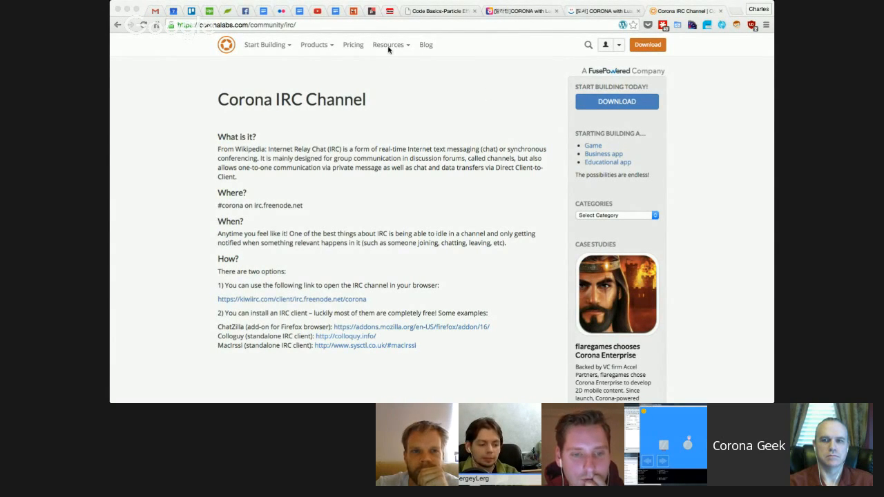
- Show the Resources menu on the IRC Channel page and dismiss it without choosing
{"action": "left_click", "coordinate": [388, 44]}
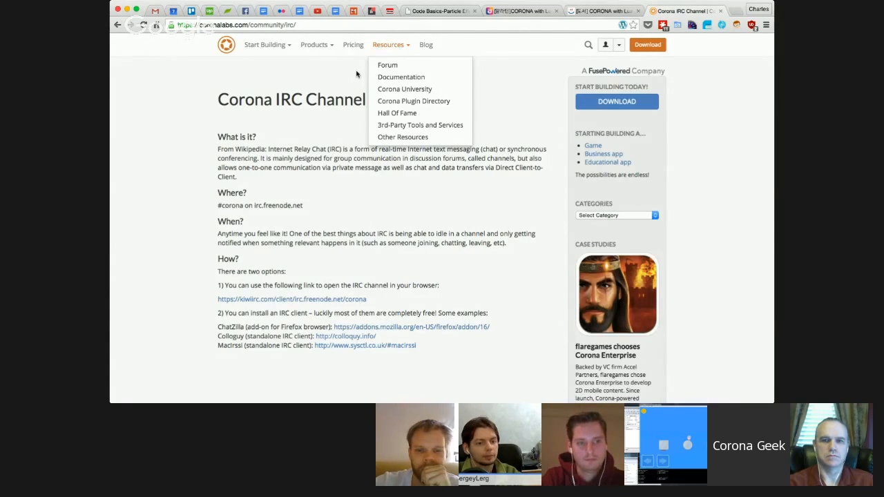
{"action": "left_click", "coordinate": [357, 75]}
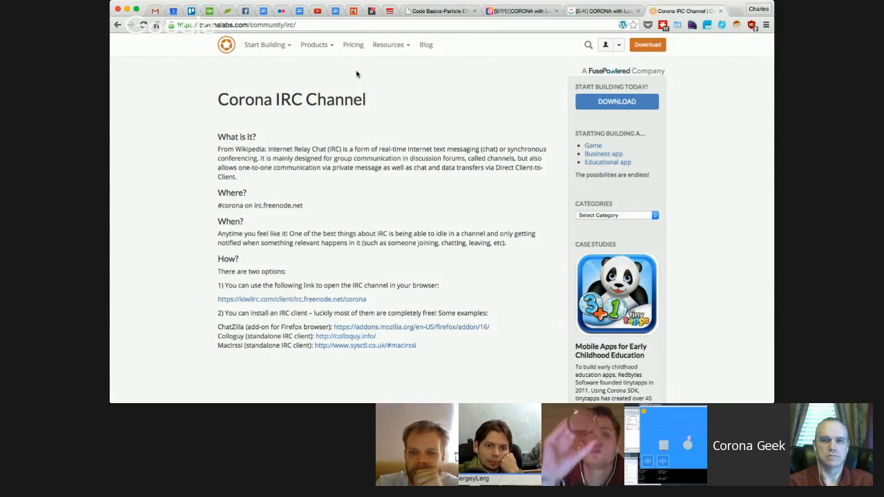
{"action": "mouse_move", "coordinate": [351, 72]}
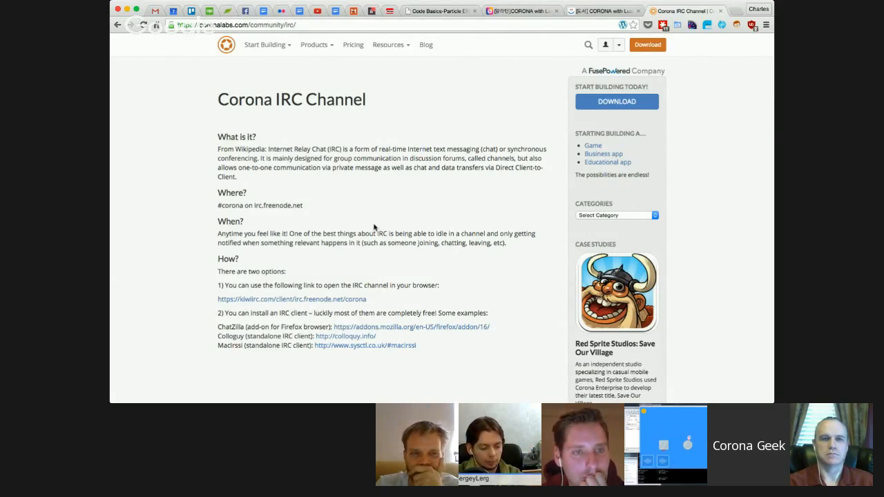
{"action": "mouse_move", "coordinate": [399, 217]}
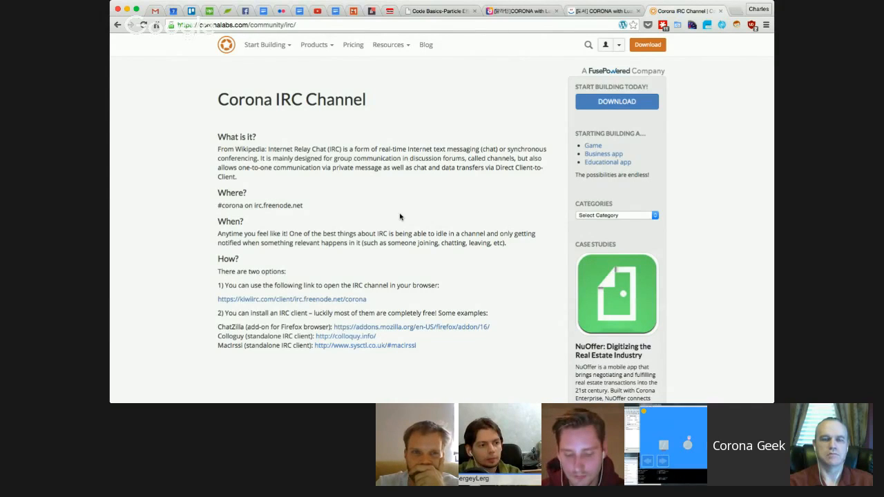
{"action": "mouse_move", "coordinate": [393, 132]}
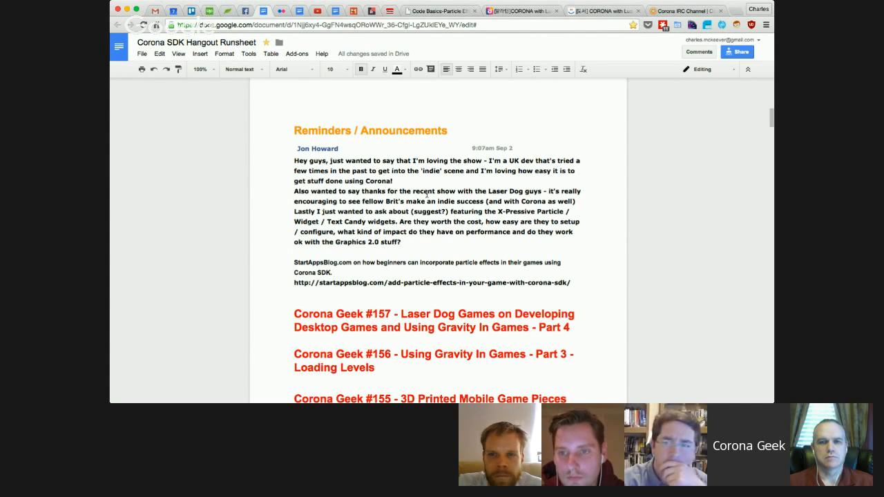
- Turn the startappsblog.com URL in the runsheet announcements into a clickable link and follow it
{"action": "left_click", "coordinate": [334, 272]}
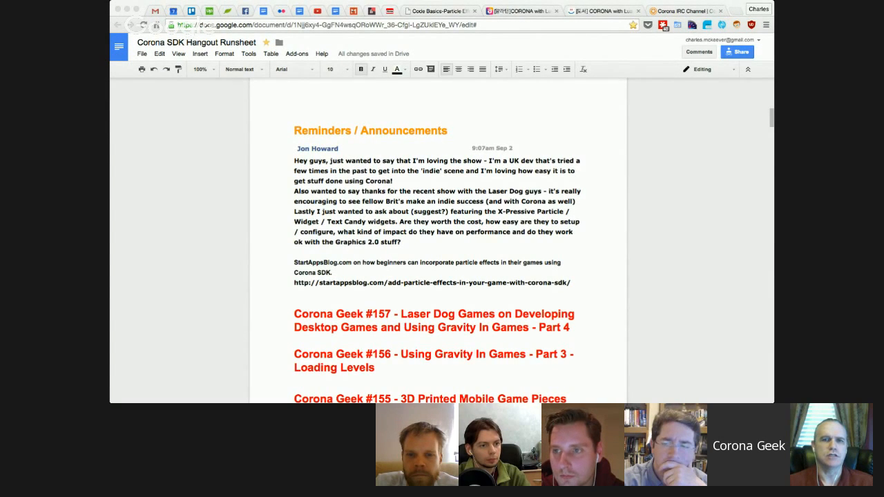
{"action": "left_click", "coordinate": [334, 272]}
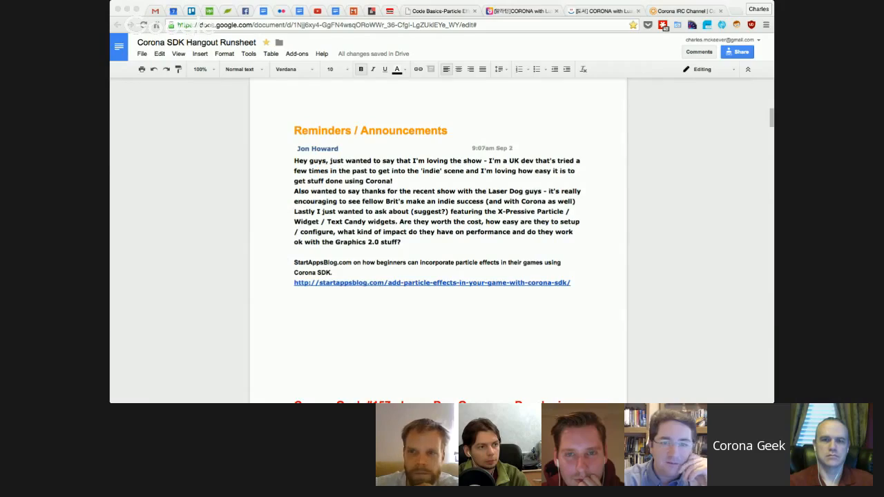
{"action": "mouse_move", "coordinate": [659, 326]}
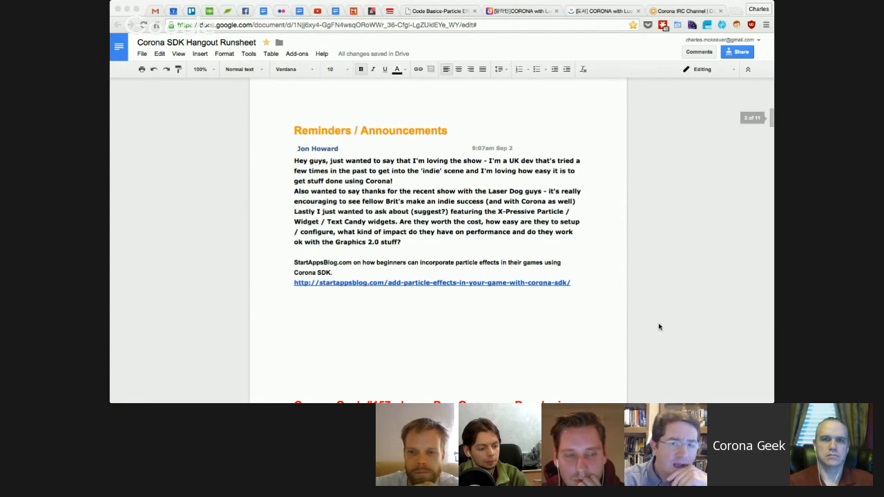
{"action": "mouse_move", "coordinate": [453, 293]}
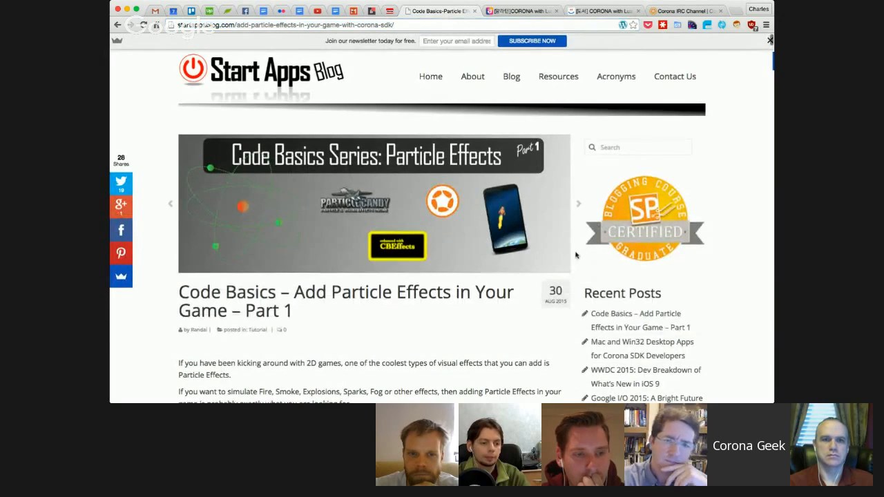
{"action": "scroll", "scroll_direction": "down", "scroll_amount": 3}
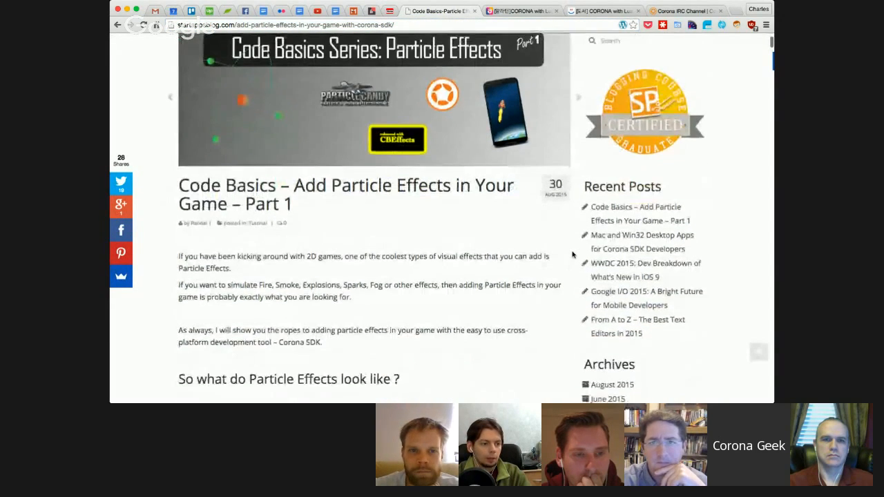
{"action": "scroll", "scroll_direction": "down", "scroll_amount": 3}
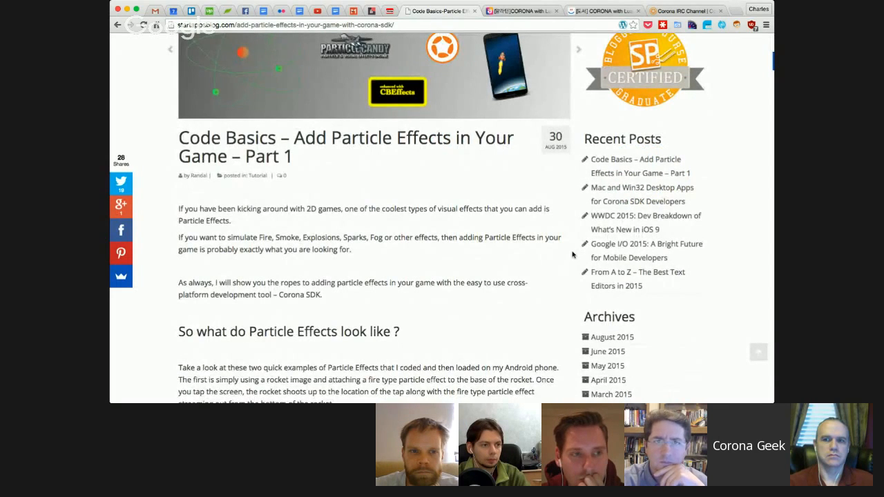
{"action": "scroll", "scroll_direction": "down", "scroll_amount": 3}
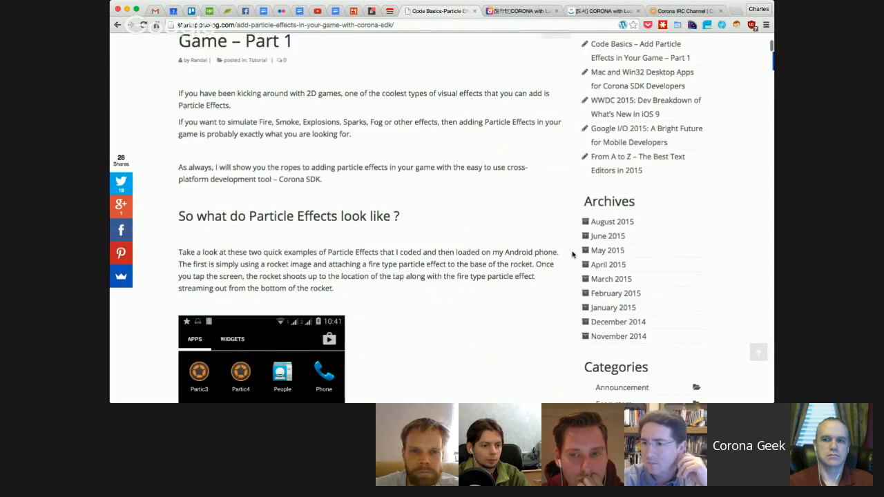
{"action": "scroll", "scroll_direction": "down", "scroll_amount": 3}
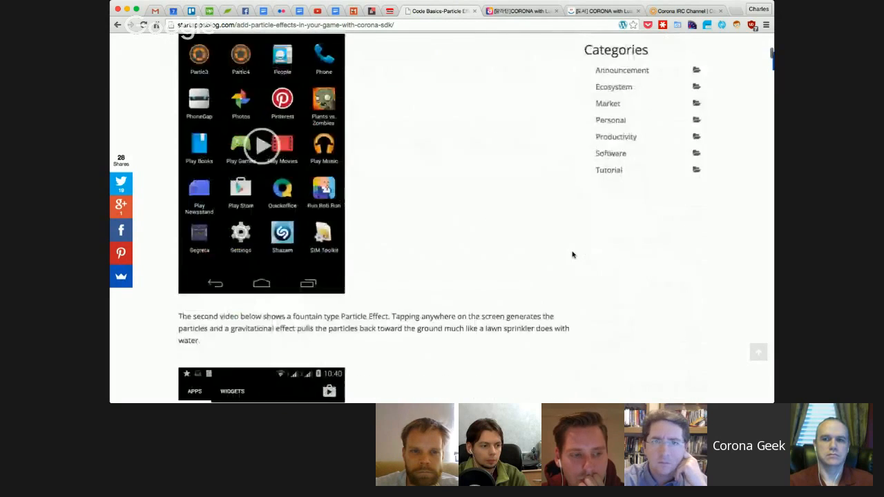
{"action": "scroll", "scroll_direction": "up", "scroll_amount": 3}
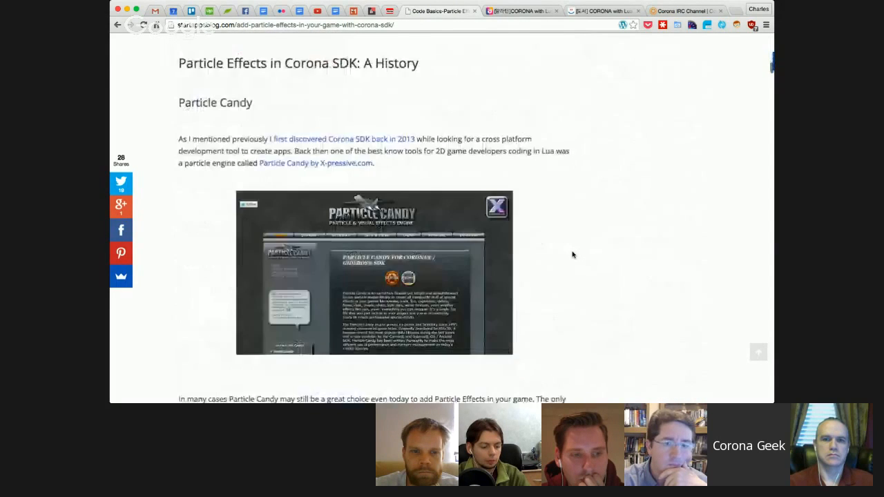
{"action": "scroll", "scroll_direction": "down", "scroll_amount": 3}
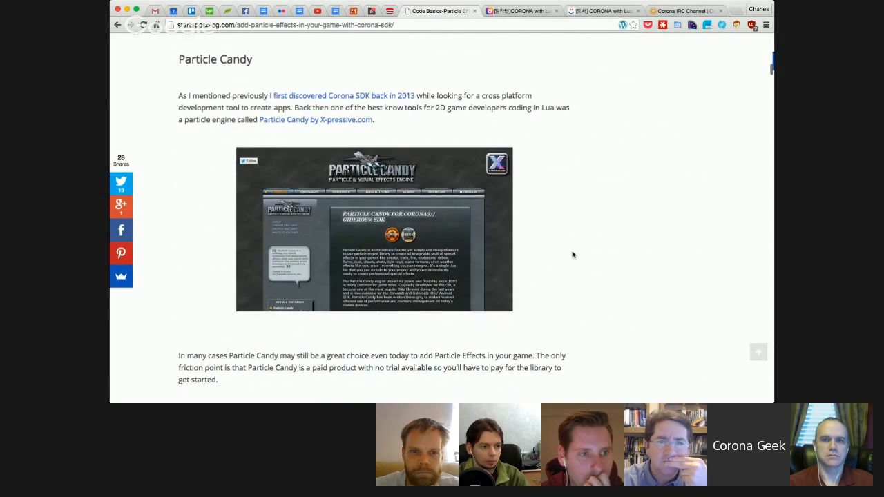
{"action": "scroll", "scroll_direction": "down", "scroll_amount": 3}
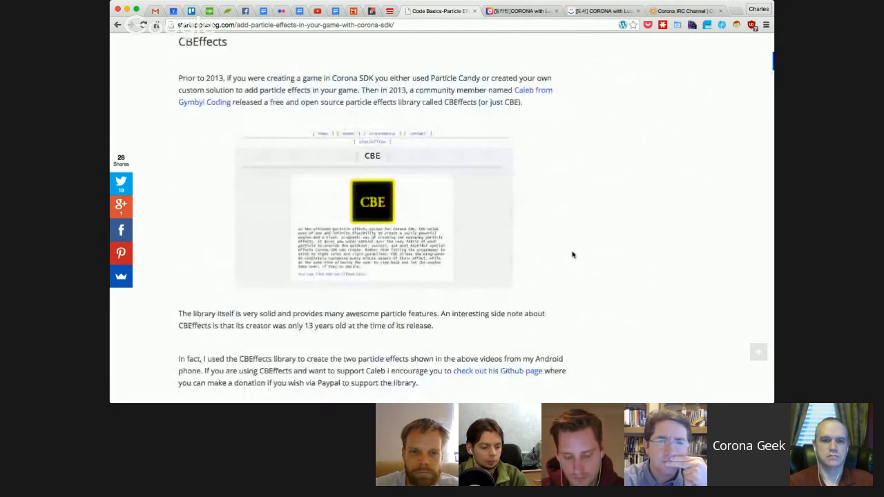
{"action": "scroll", "scroll_direction": "down", "scroll_amount": 3}
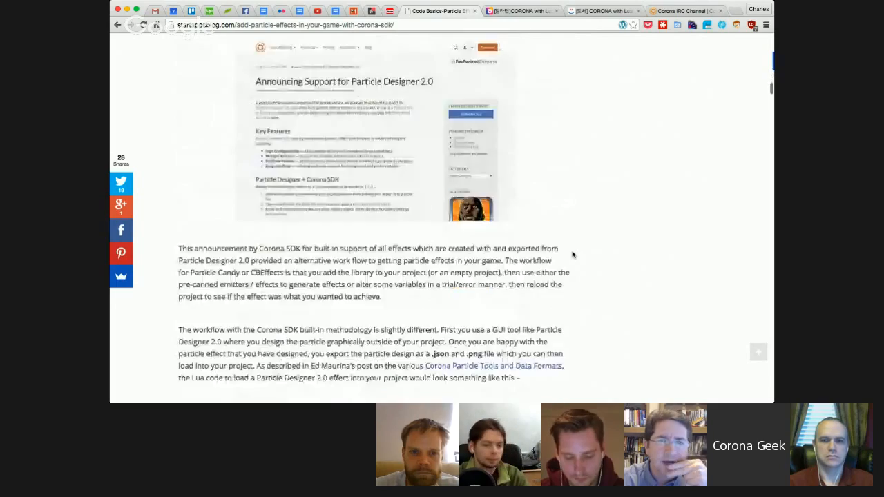
{"action": "scroll", "scroll_direction": "down", "scroll_amount": 3}
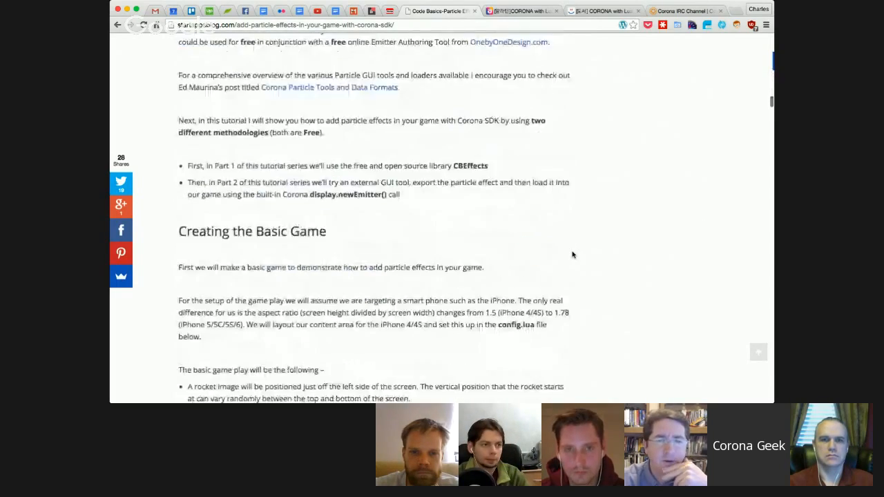
{"action": "scroll", "scroll_direction": "down", "scroll_amount": 3}
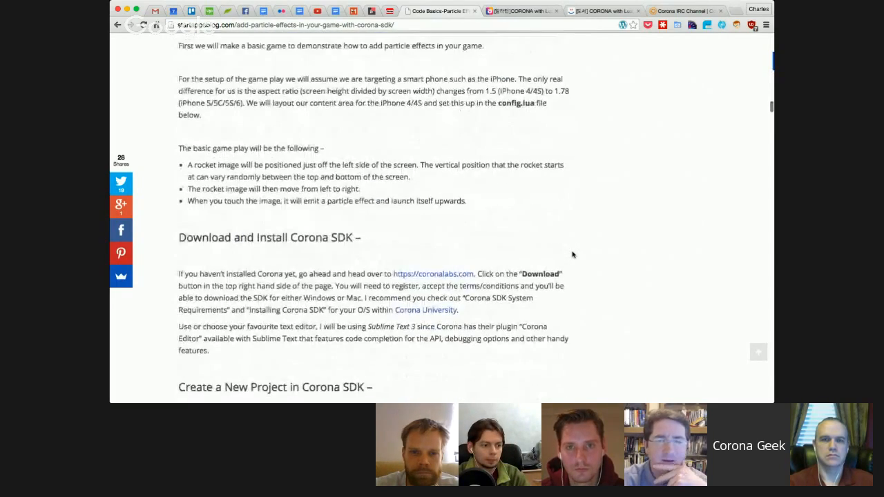
{"action": "scroll", "scroll_direction": "down", "scroll_amount": 3}
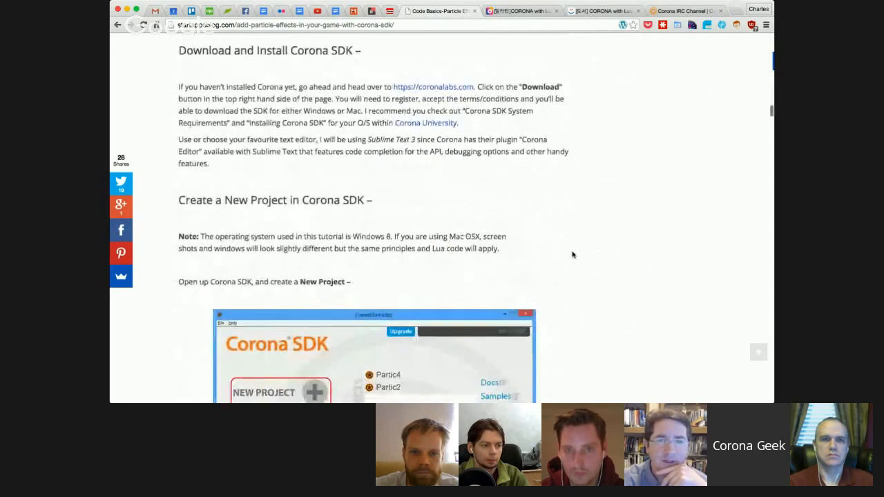
{"action": "scroll", "scroll_direction": "down", "scroll_amount": 3}
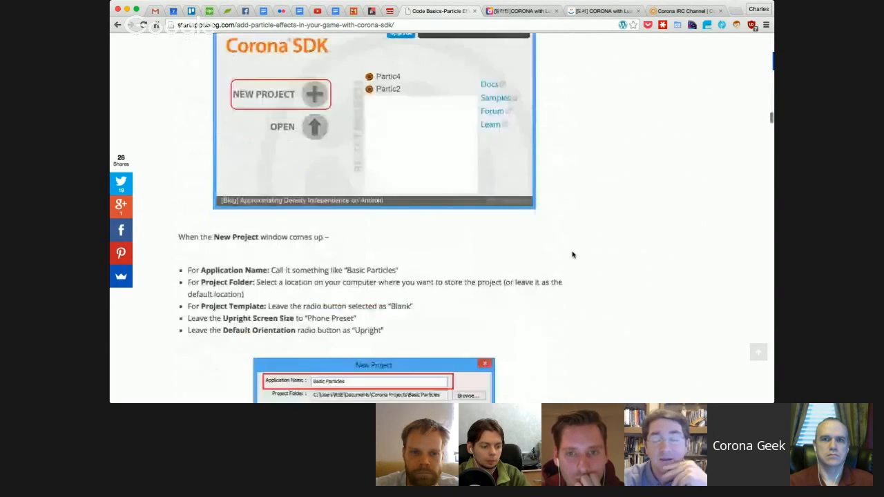
{"action": "scroll", "scroll_direction": "down", "scroll_amount": 3}
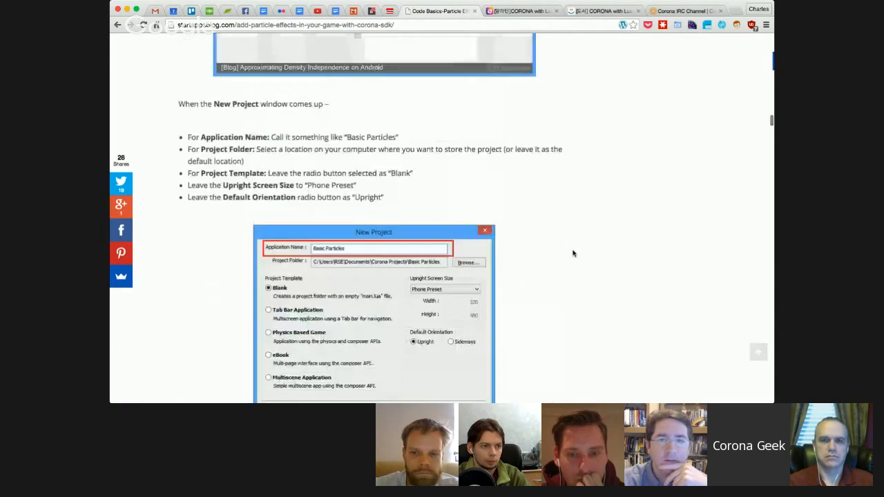
{"action": "scroll", "scroll_direction": "up", "scroll_amount": 3}
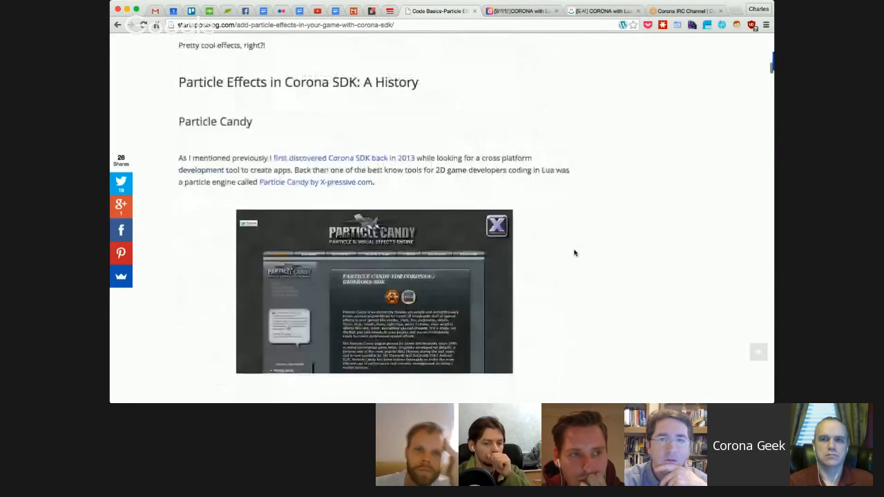
{"action": "scroll", "scroll_direction": "down", "scroll_amount": 3}
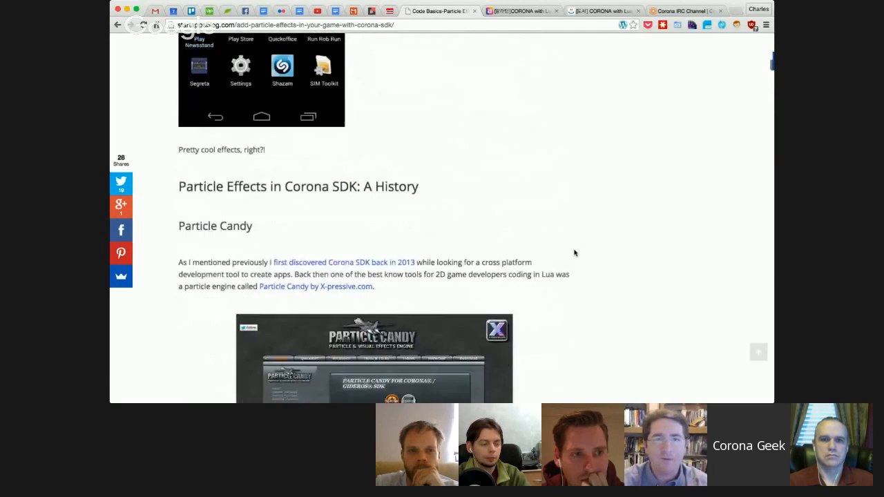
{"action": "scroll", "scroll_direction": "down", "scroll_amount": 3}
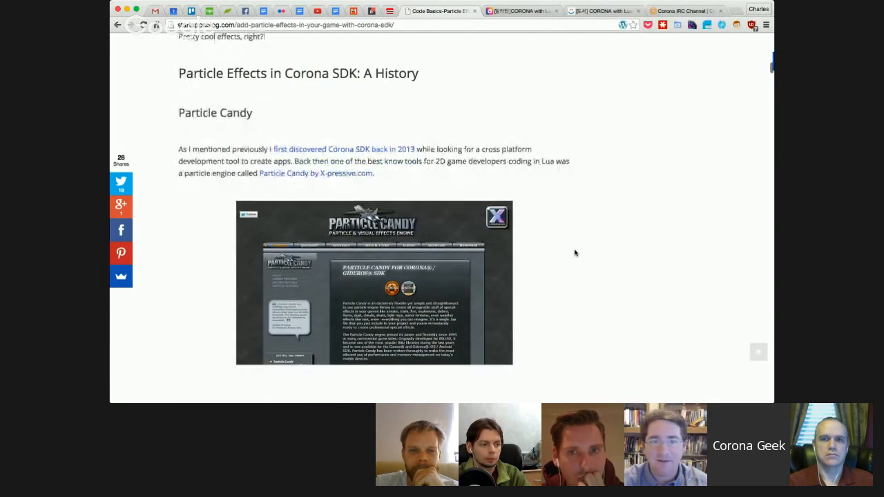
{"action": "scroll", "scroll_direction": "down", "scroll_amount": 3}
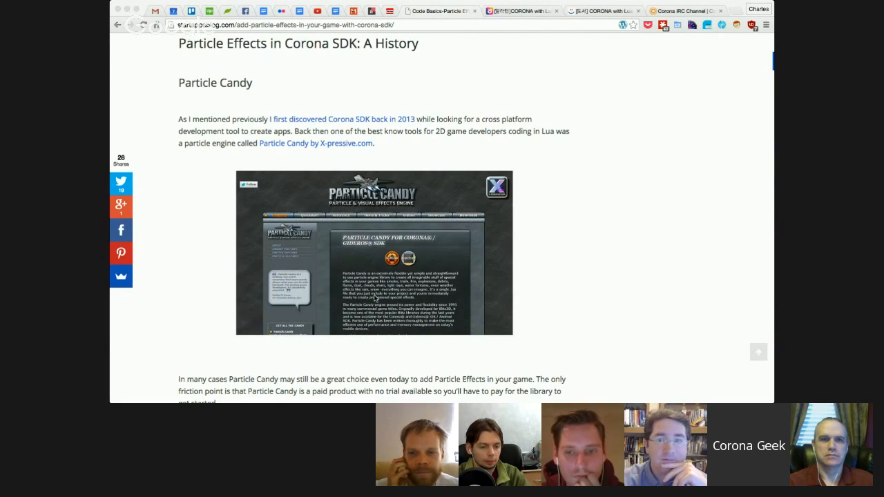
- Read down the particle-effects article through its Corona project setup steps
{"action": "scroll", "scroll_direction": "down", "scroll_amount": 3}
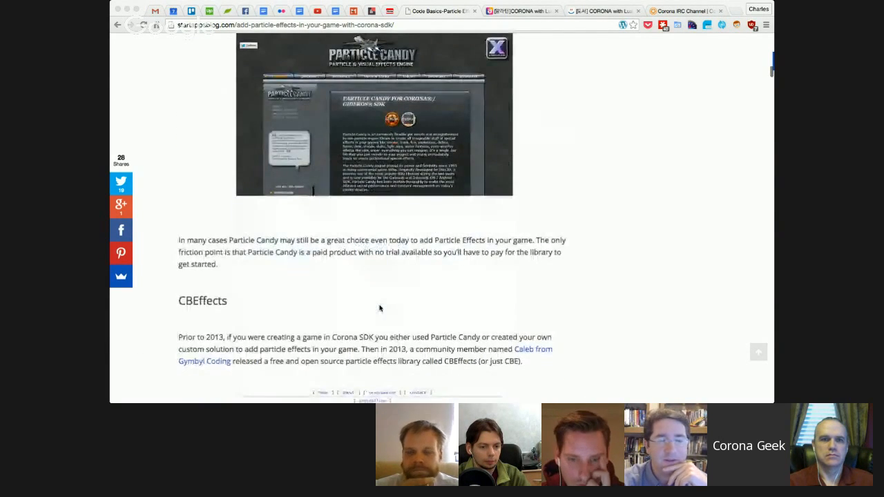
{"action": "scroll", "scroll_direction": "down", "scroll_amount": 3}
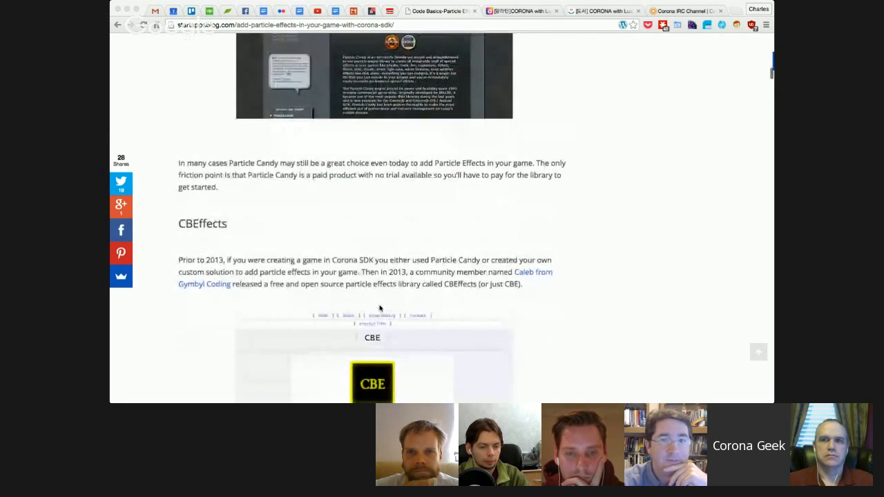
{"action": "scroll", "scroll_direction": "down", "scroll_amount": 3}
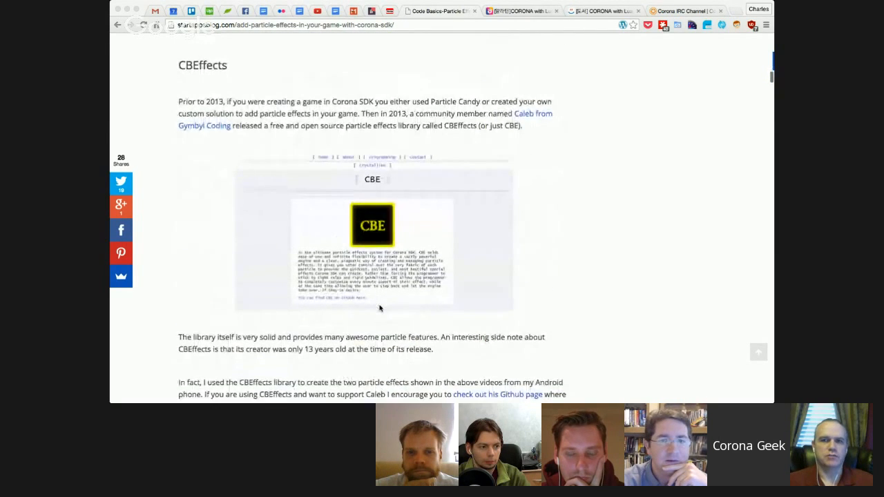
{"action": "scroll", "scroll_direction": "down", "scroll_amount": 3}
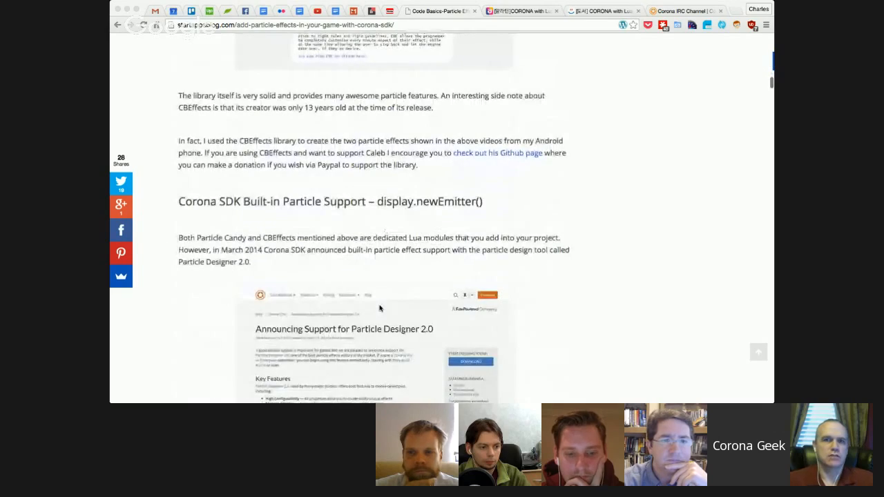
{"action": "scroll", "scroll_direction": "down", "scroll_amount": 3}
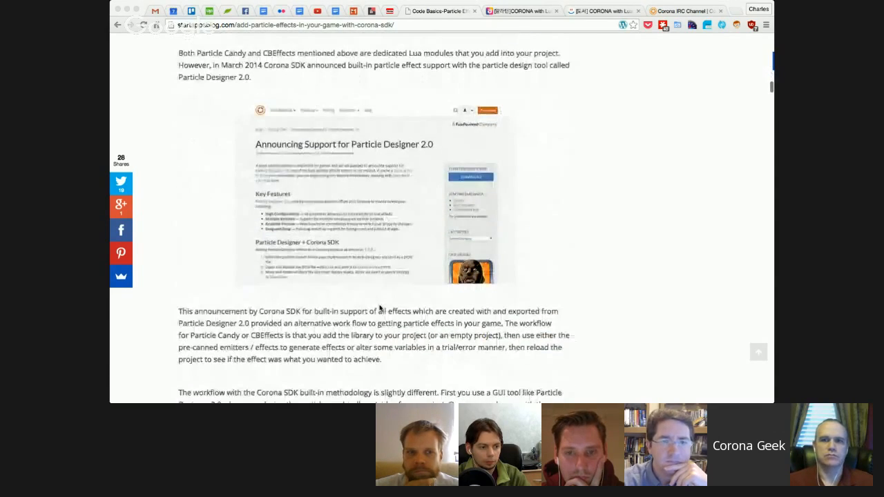
{"action": "scroll", "scroll_direction": "down", "scroll_amount": 3}
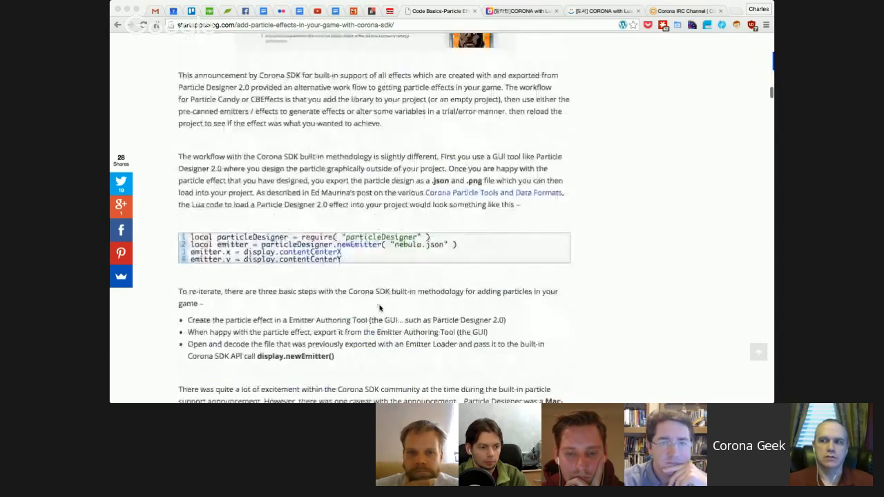
{"action": "scroll", "scroll_direction": "down", "scroll_amount": 3}
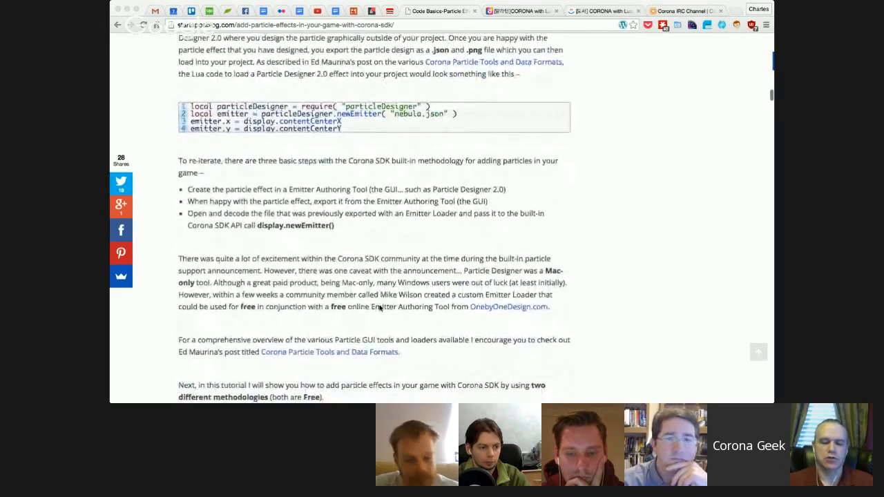
{"action": "scroll", "scroll_direction": "down", "scroll_amount": 3}
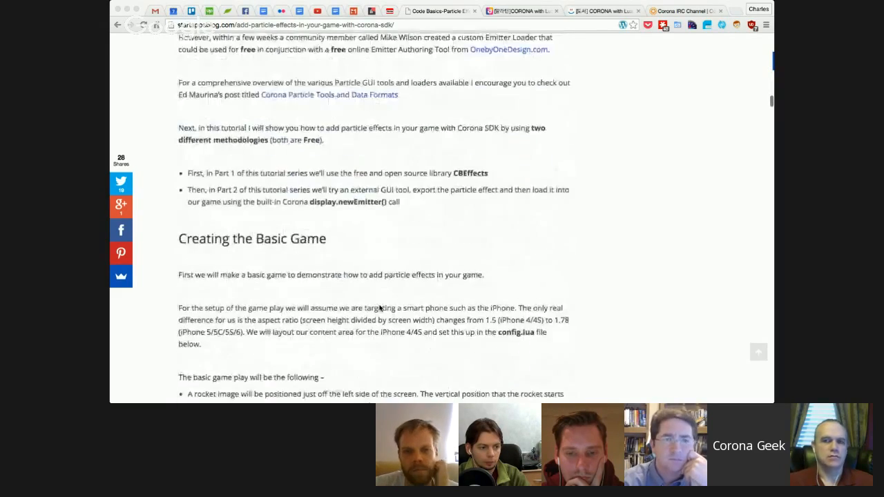
{"action": "scroll", "scroll_direction": "down", "scroll_amount": 3}
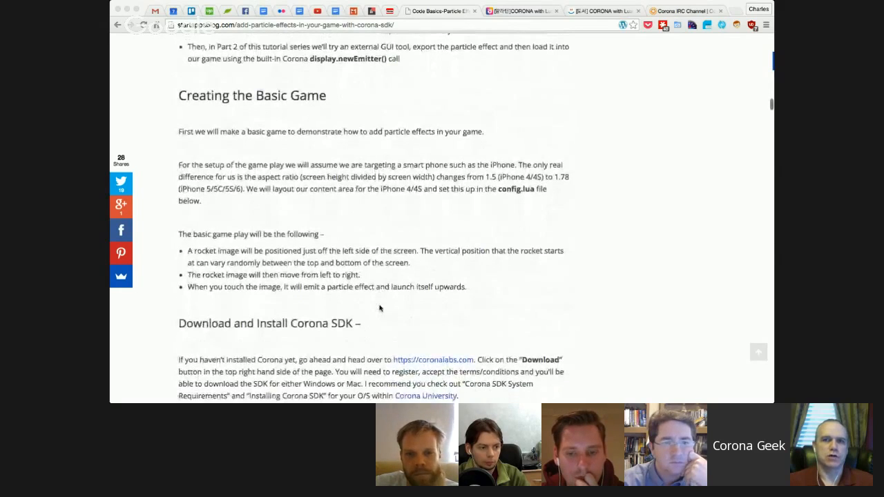
{"action": "scroll", "scroll_direction": "down", "scroll_amount": 3}
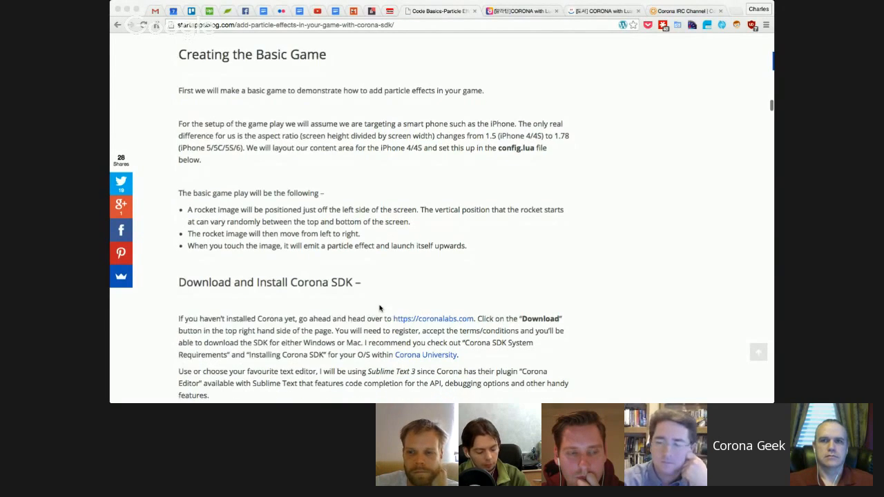
- Continue to the createNewRocket Lua code listing, then switch to the Korean bookstore tab
{"action": "scroll", "scroll_direction": "down", "scroll_amount": 3}
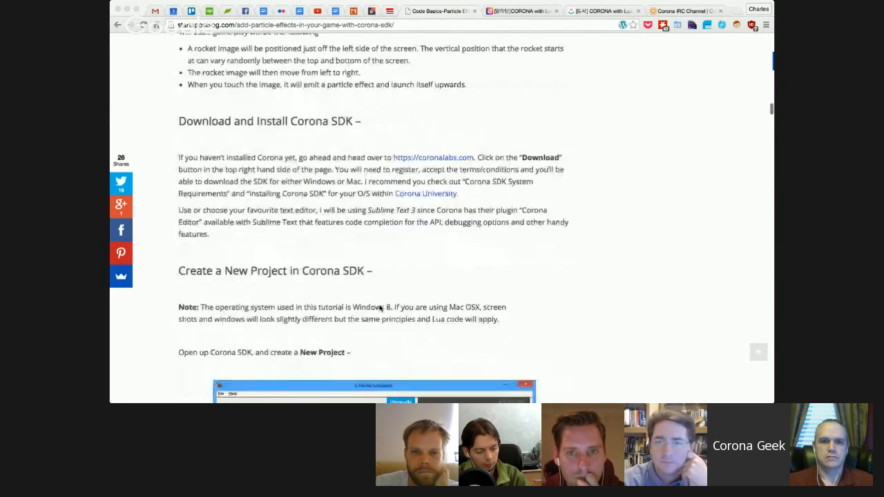
{"action": "scroll", "scroll_direction": "down", "scroll_amount": 3}
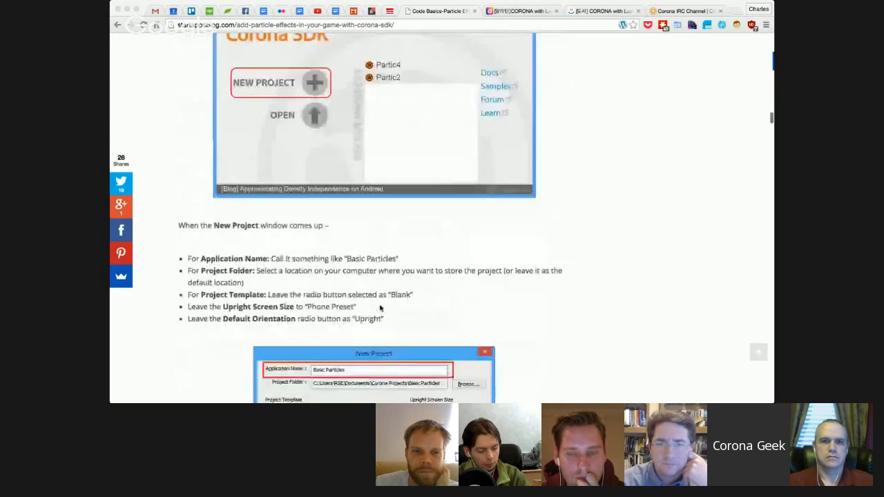
{"action": "scroll", "scroll_direction": "down", "scroll_amount": 3}
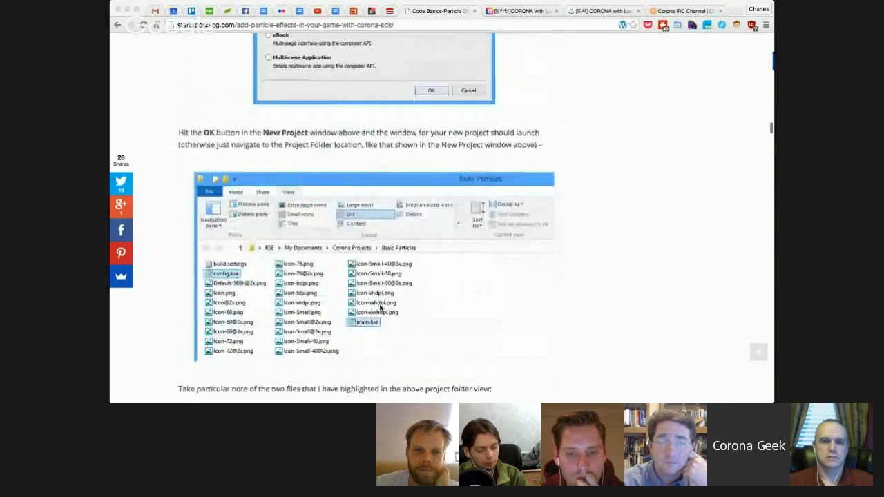
{"action": "scroll", "scroll_direction": "down", "scroll_amount": 3}
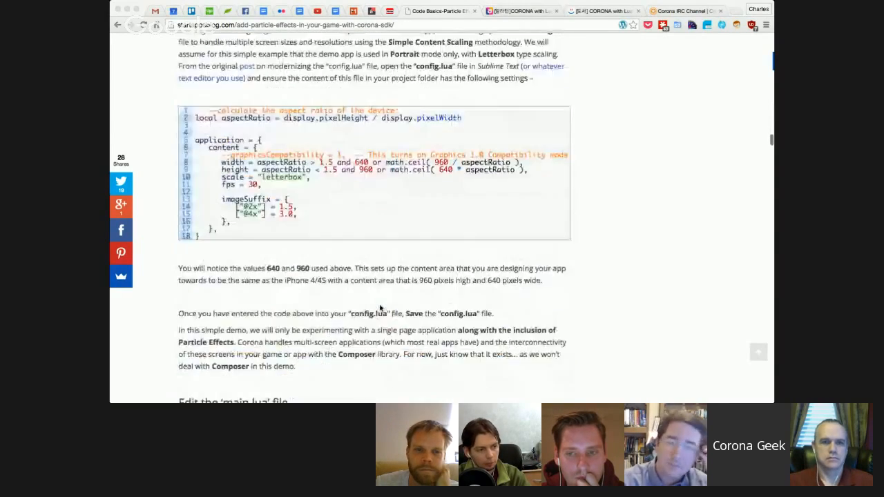
{"action": "scroll", "scroll_direction": "down", "scroll_amount": 3}
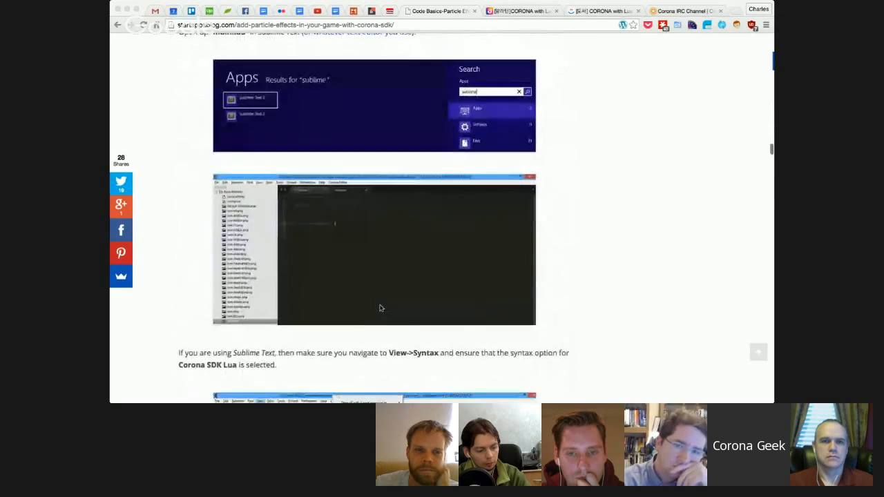
{"action": "scroll", "scroll_direction": "down", "scroll_amount": 3}
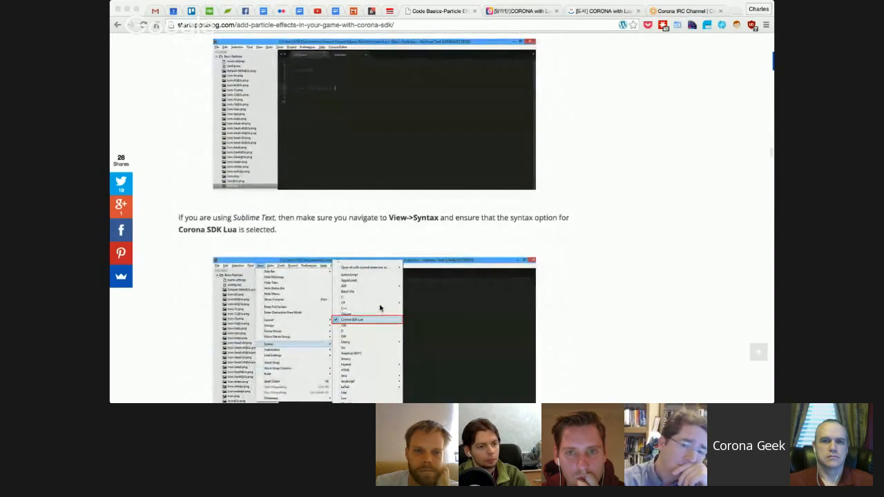
{"action": "scroll", "scroll_direction": "down", "scroll_amount": 3}
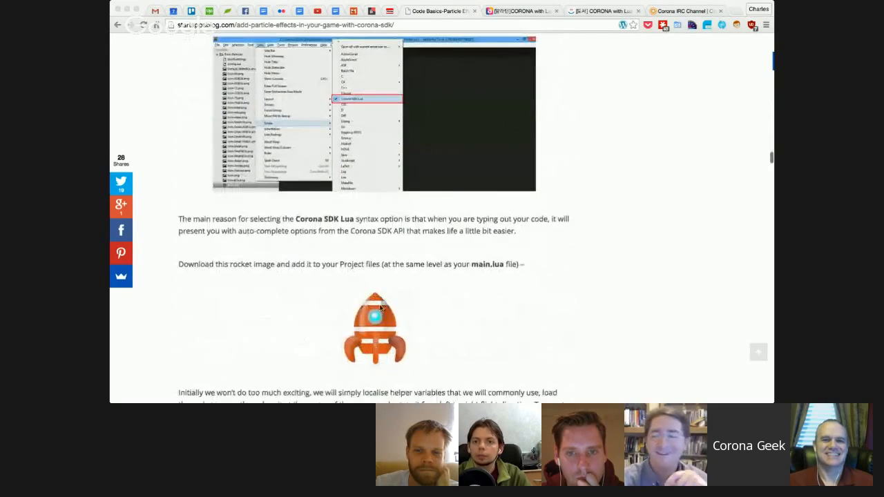
{"action": "scroll", "scroll_direction": "down", "scroll_amount": 3}
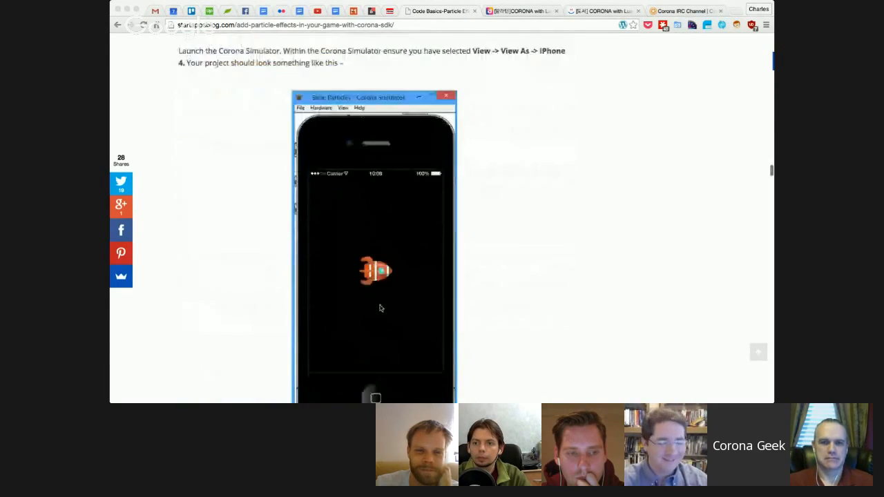
{"action": "scroll", "scroll_direction": "down", "scroll_amount": 3}
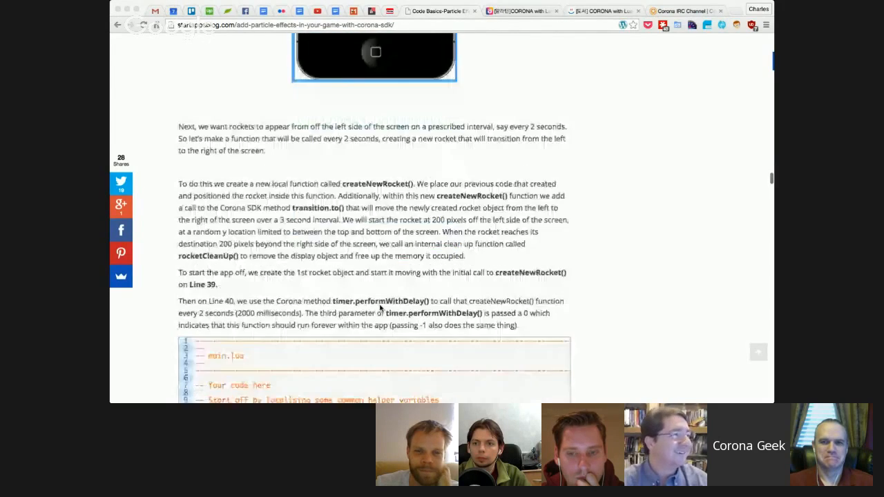
{"action": "scroll", "scroll_direction": "down", "scroll_amount": 3}
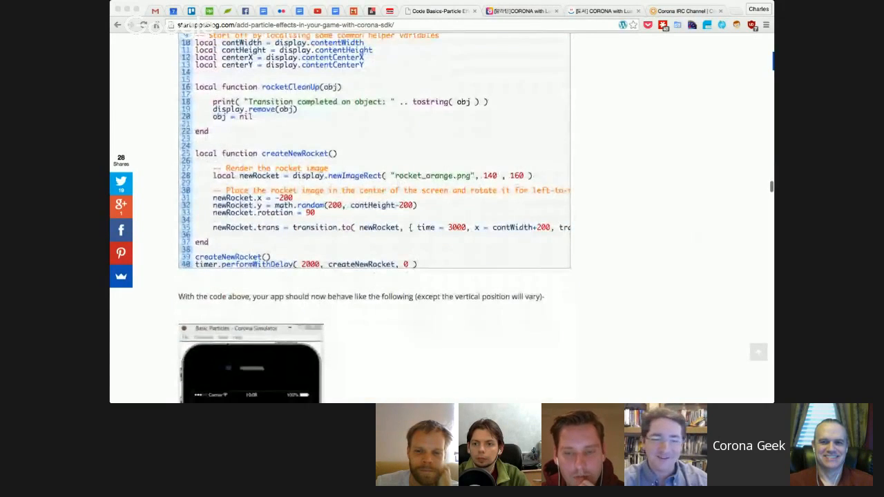
{"action": "left_click", "coordinate": [522, 11]}
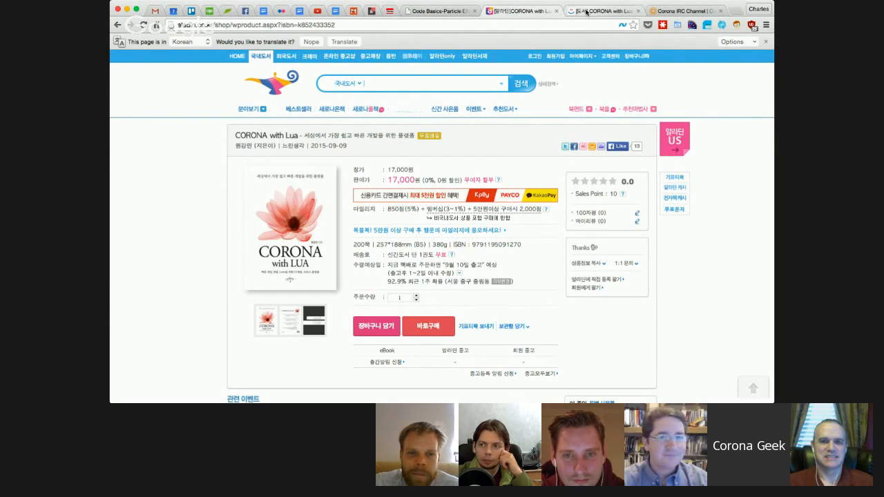
- Switch to the next tab showing the YES24 listing for CORONA with Lua
{"action": "left_click", "coordinate": [601, 11]}
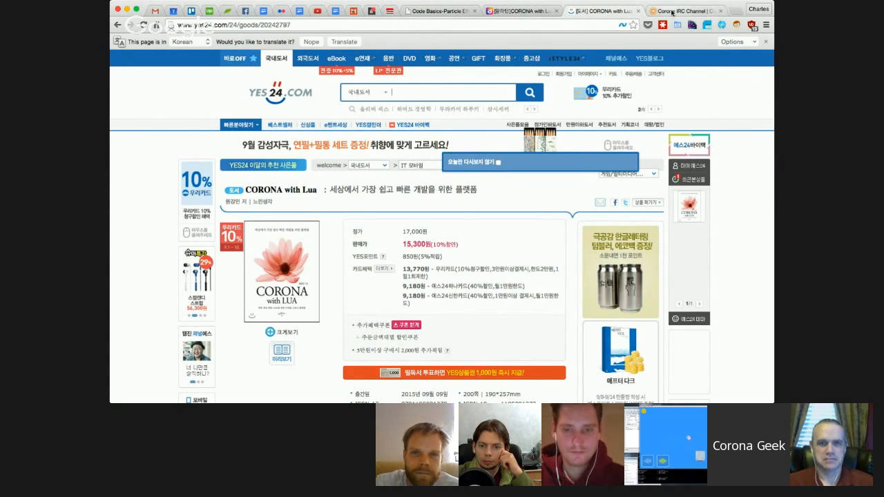
- Switch to the next tab, revealing the Lua level file with platforms, coins and monsters
{"action": "left_click", "coordinate": [684, 11]}
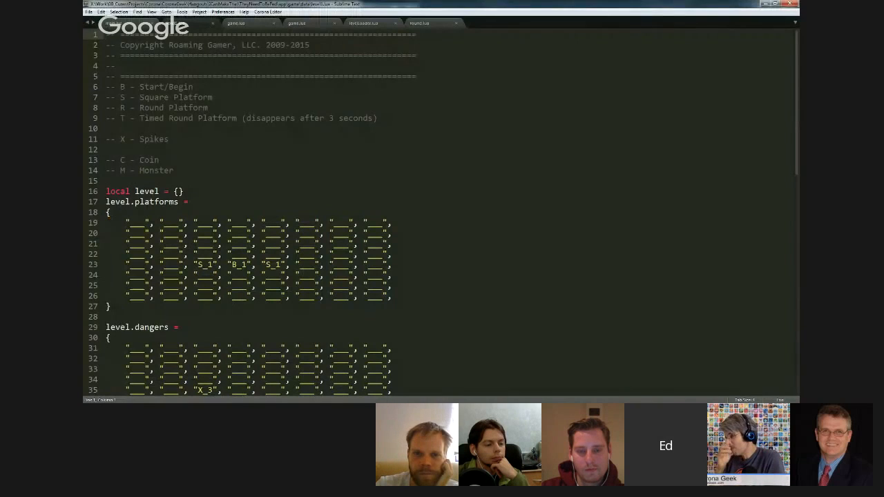
{"action": "scroll", "scroll_direction": "down", "scroll_amount": 3}
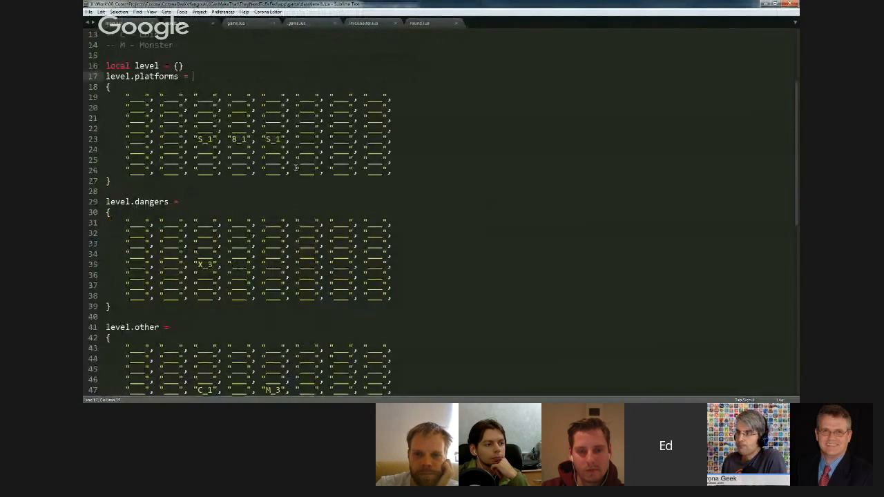
{"action": "scroll", "scroll_direction": "up", "scroll_amount": 3}
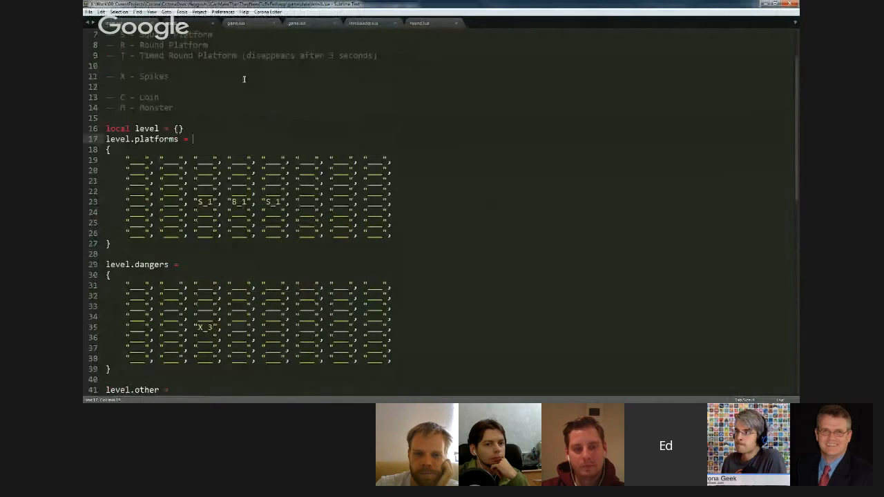
{"action": "left_click", "coordinate": [235, 22]}
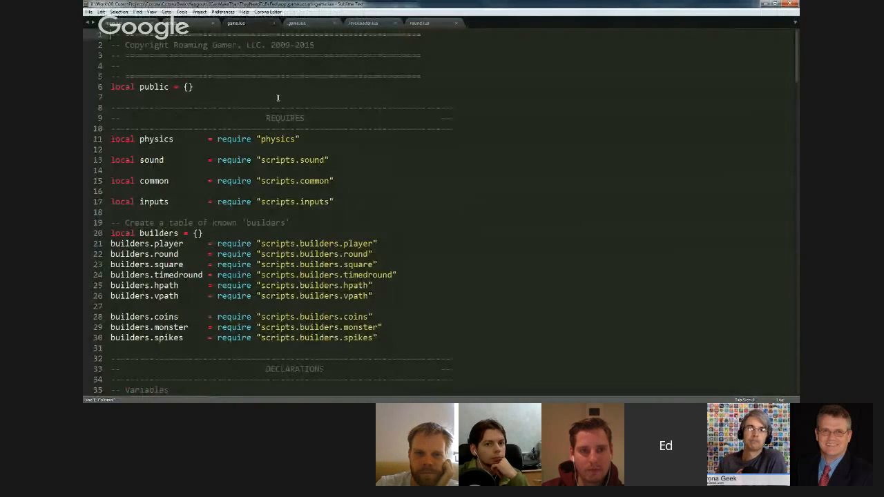
{"action": "scroll", "scroll_direction": "down", "scroll_amount": 3}
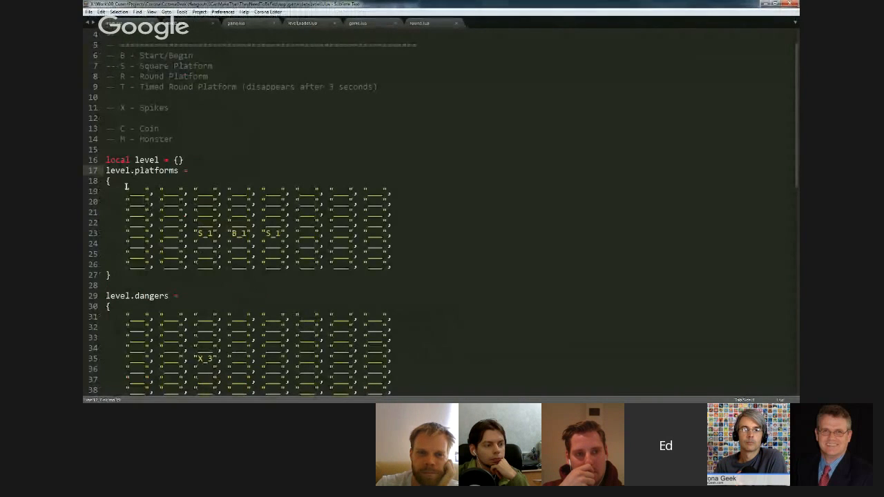
{"action": "left_click_drag", "start_coordinate": [124, 191], "coordinate": [394, 265]}
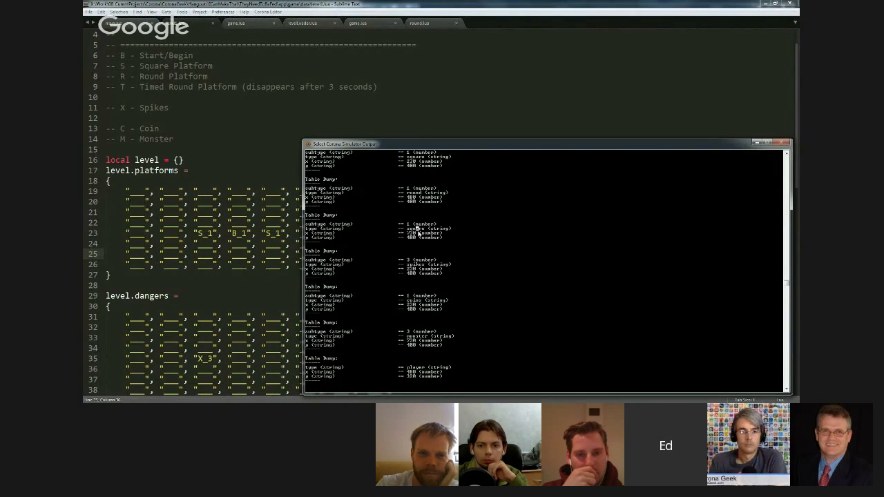
{"action": "mouse_move", "coordinate": [395, 205]}
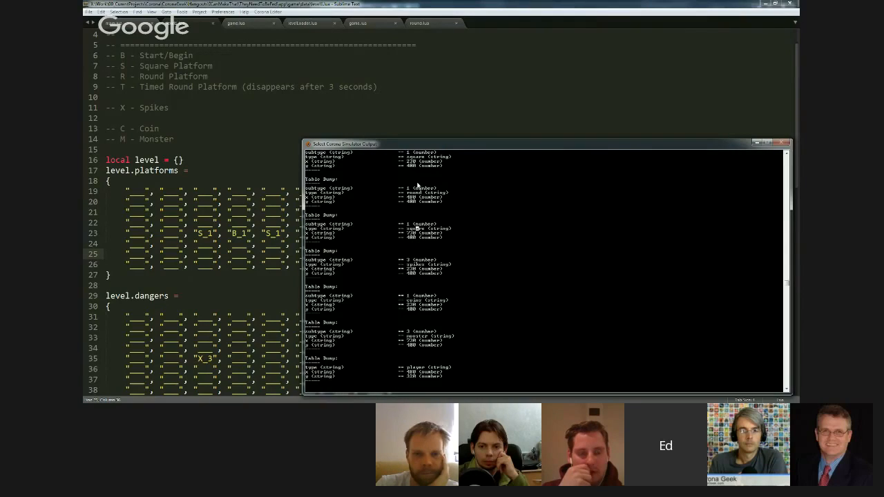
{"action": "mouse_move", "coordinate": [510, 130]}
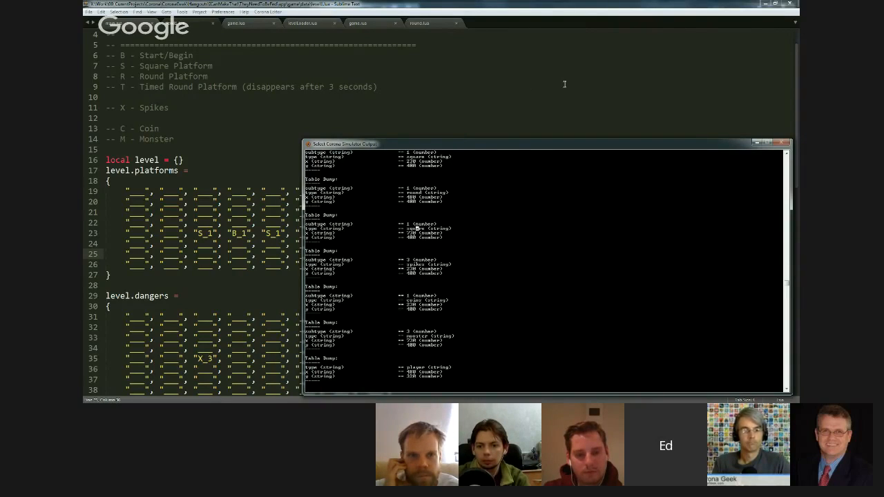
{"action": "mouse_move", "coordinate": [567, 83]}
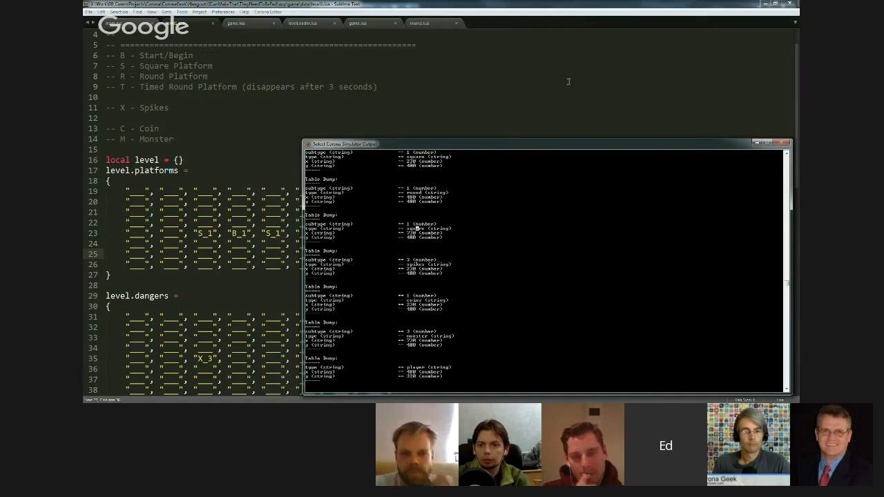
{"action": "mouse_move", "coordinate": [571, 83]}
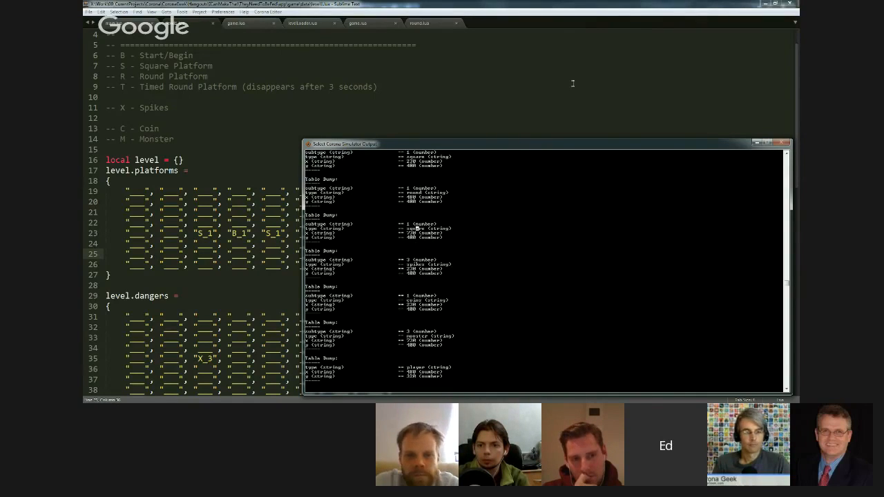